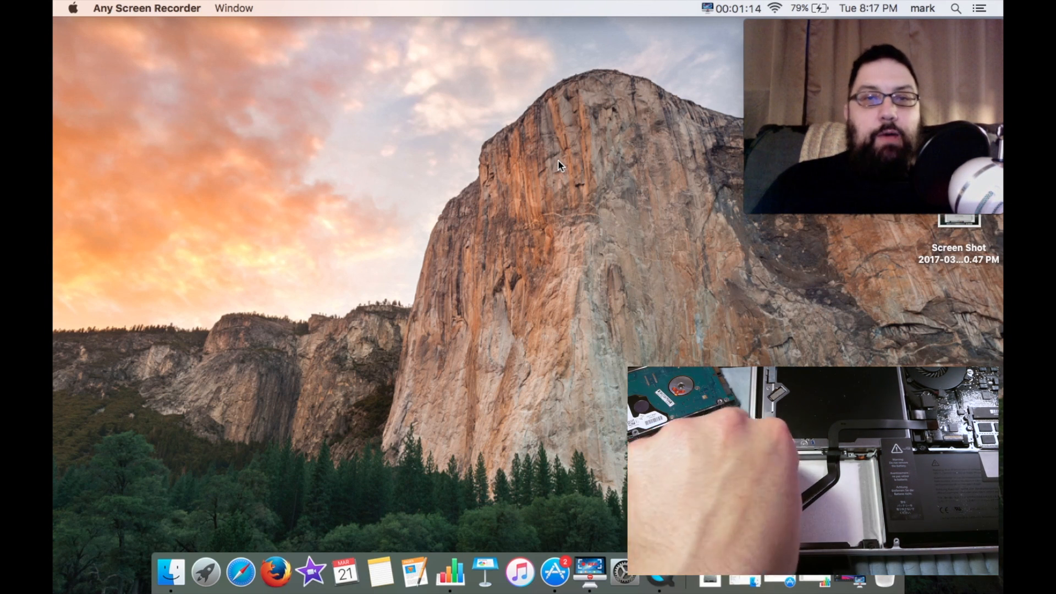
# - Show About This Mac: OS X El Capitan on a Mid 2009 13-inch MacBook Pro with 4 GB memory
pyautogui.click(73, 8)
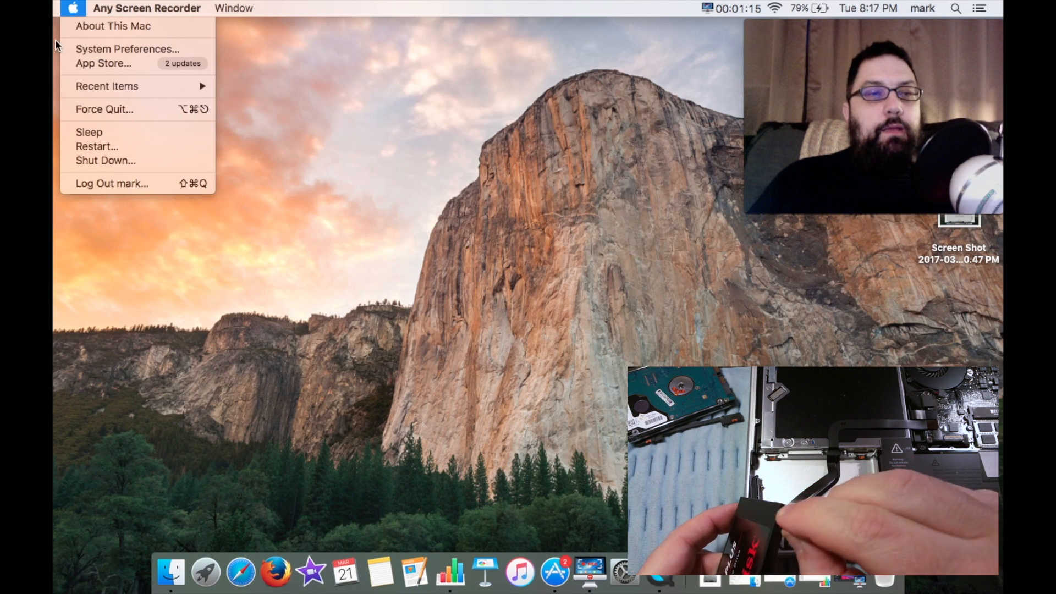
pyautogui.click(441, 244)
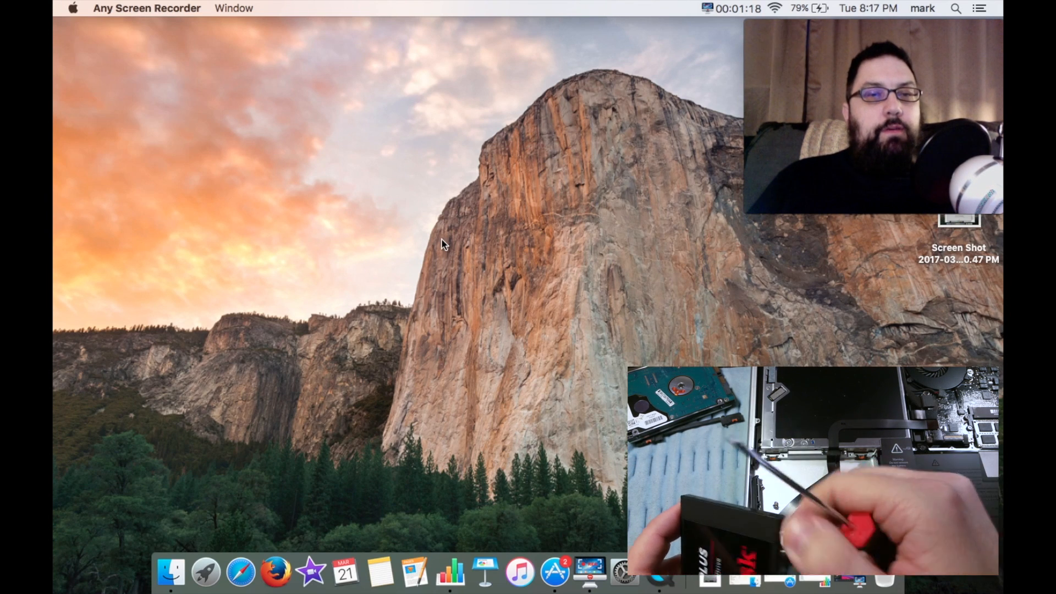
pyautogui.click(73, 8)
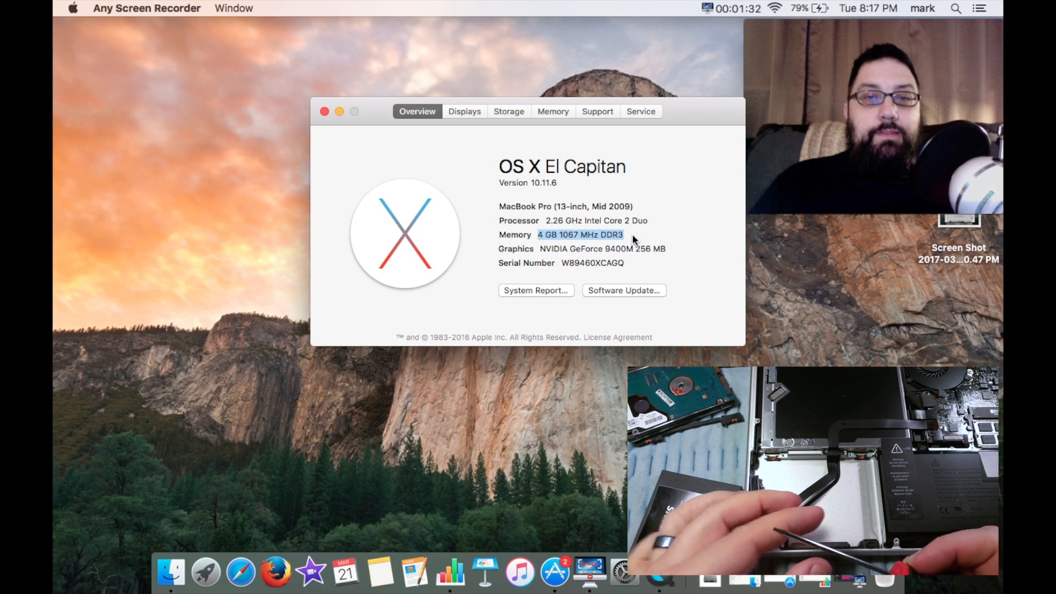
pyautogui.moveTo(610, 263)
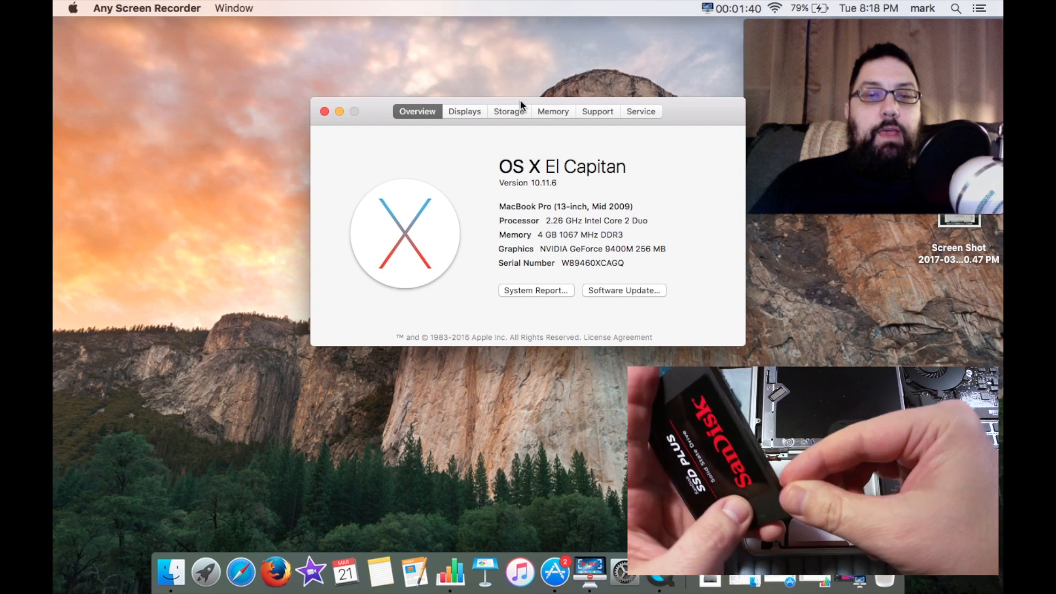
# - Show the Storage details: 240 GB solid state drive with 160.41 GB free
pyautogui.click(508, 111)
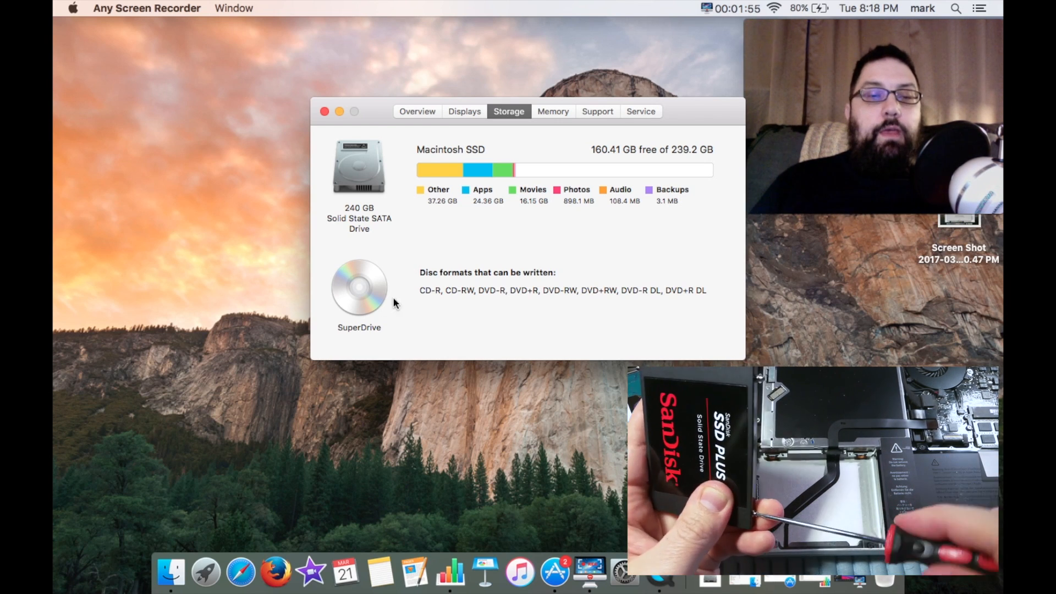
pyautogui.moveTo(413, 302)
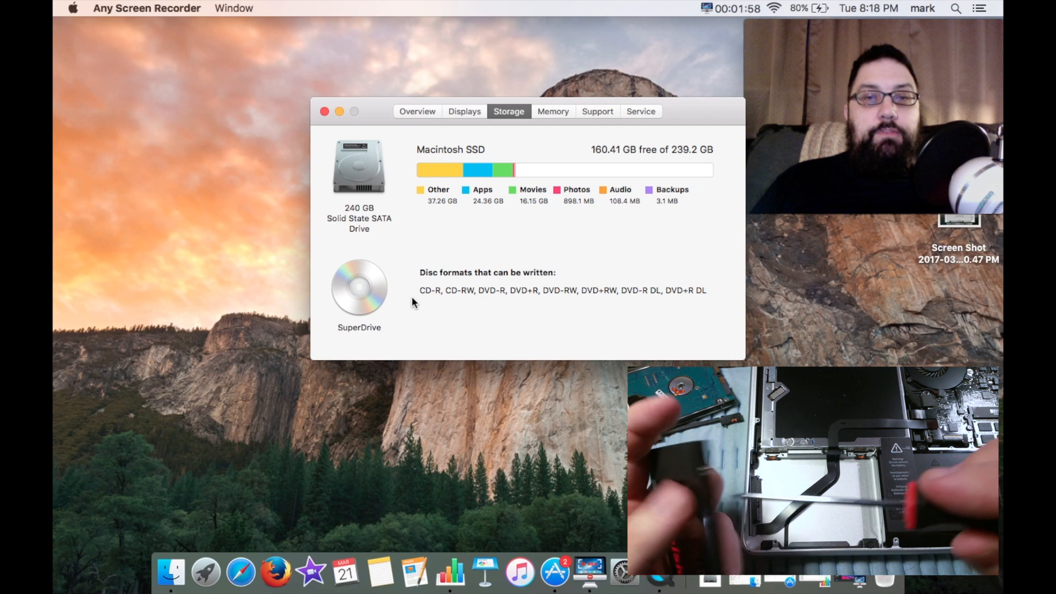
pyautogui.moveTo(485, 240)
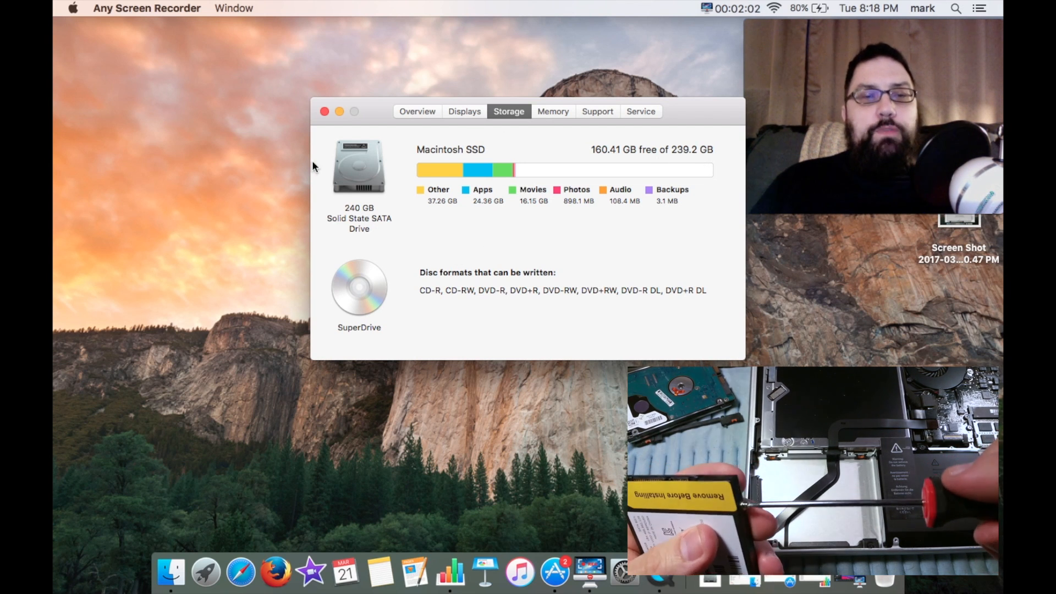
# - Close the About This Mac window to leave the desktop showing
pyautogui.click(323, 111)
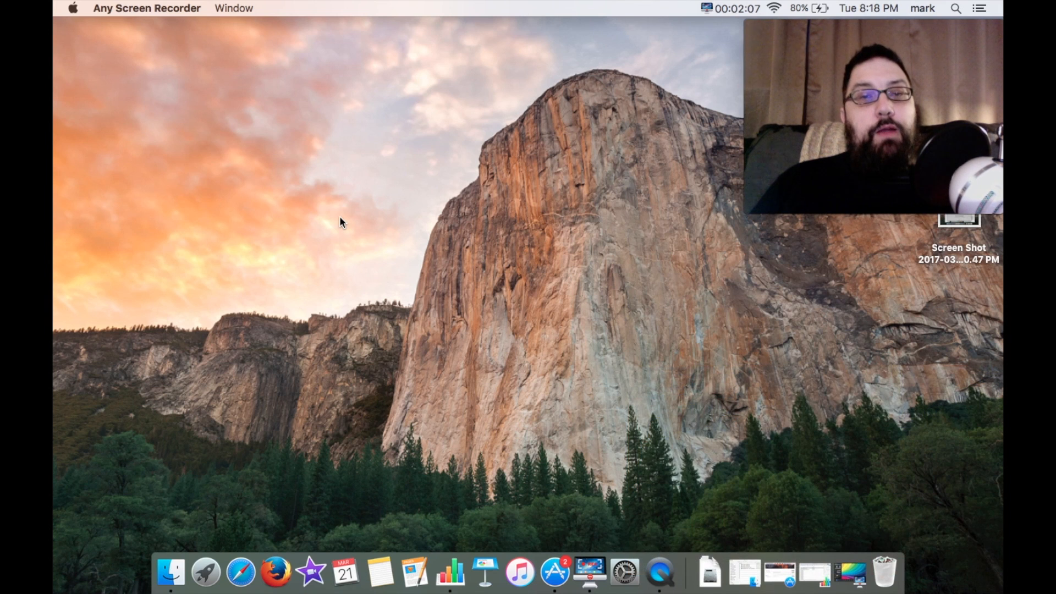
pyautogui.moveTo(475, 476)
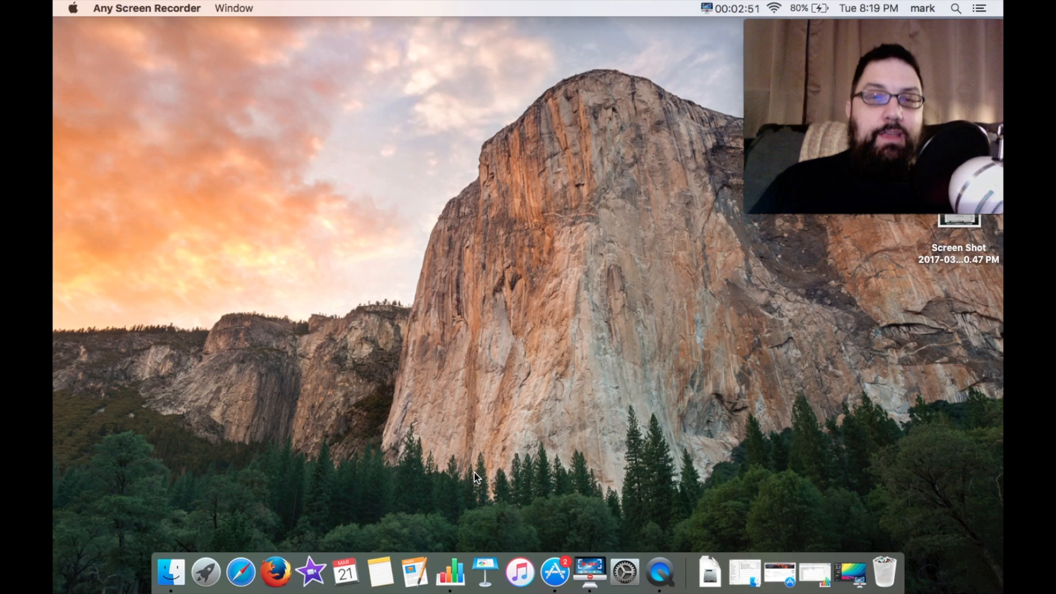
pyautogui.moveTo(527, 446)
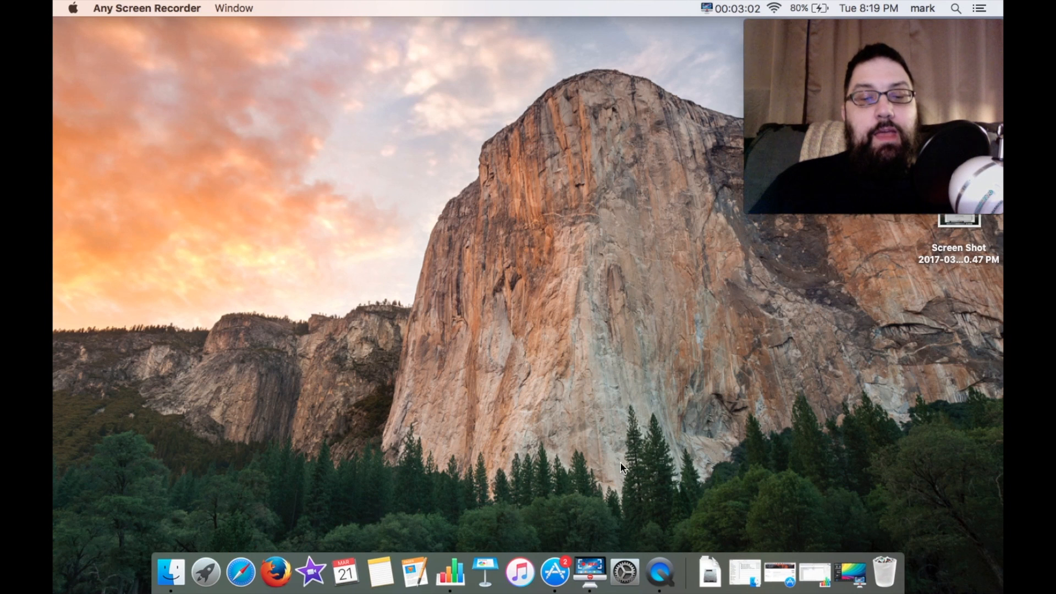
pyautogui.click(590, 572)
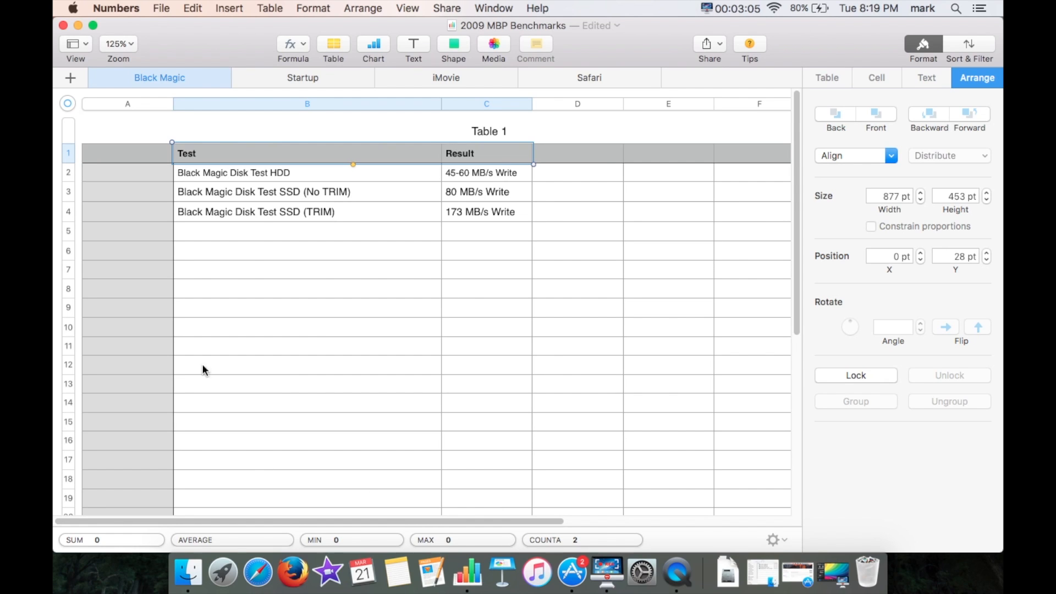
pyautogui.moveTo(262, 253)
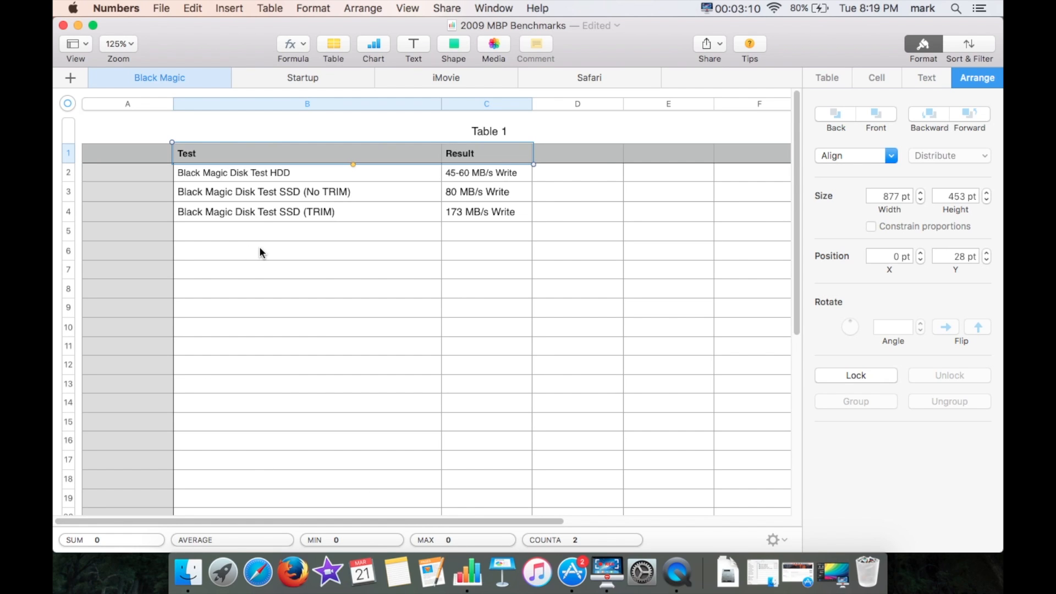
pyautogui.moveTo(303, 214)
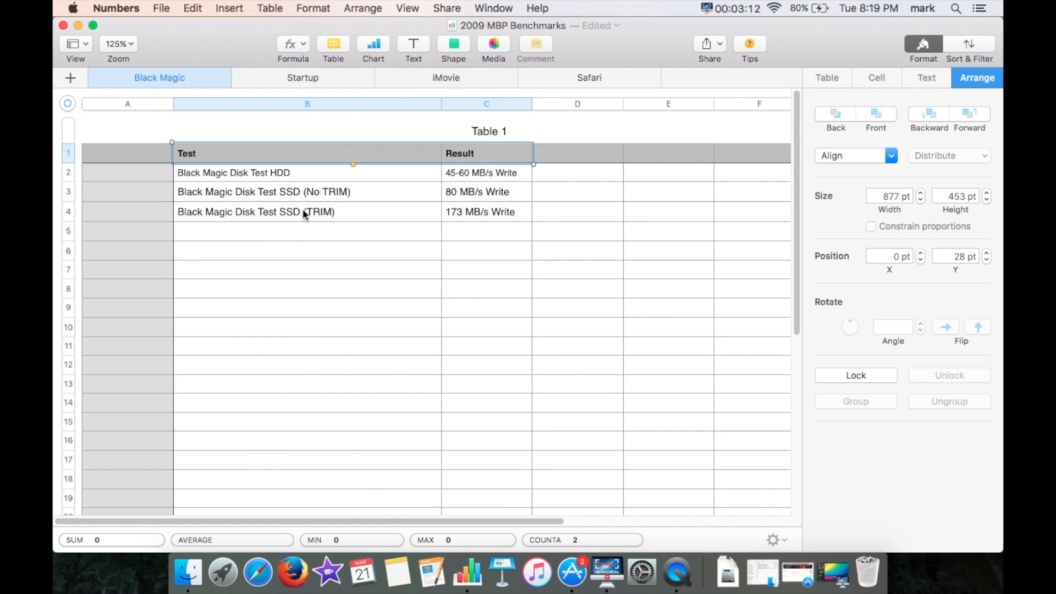
pyautogui.moveTo(253, 176)
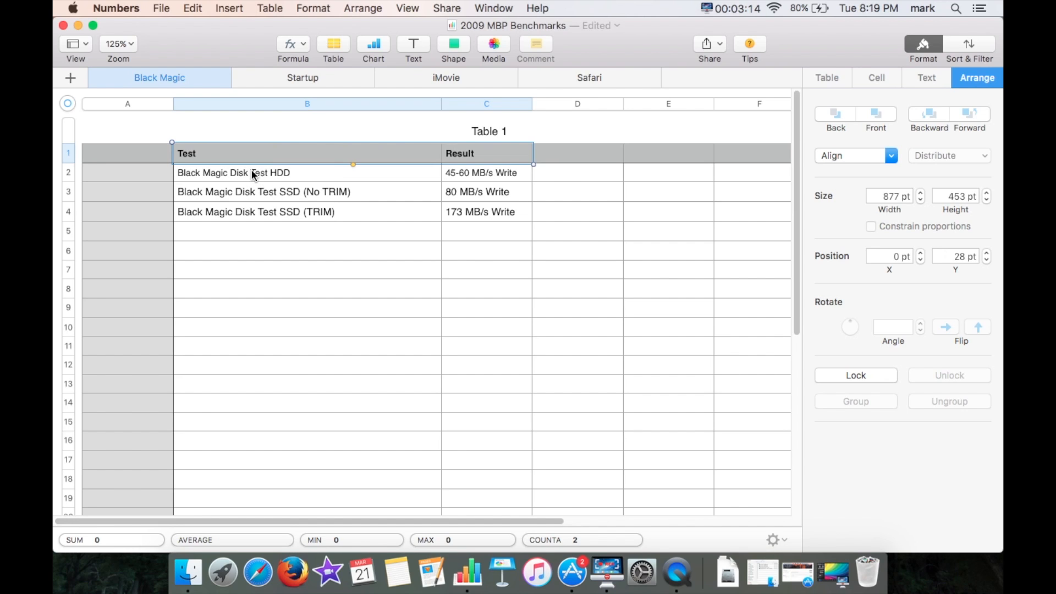
pyautogui.moveTo(268, 297)
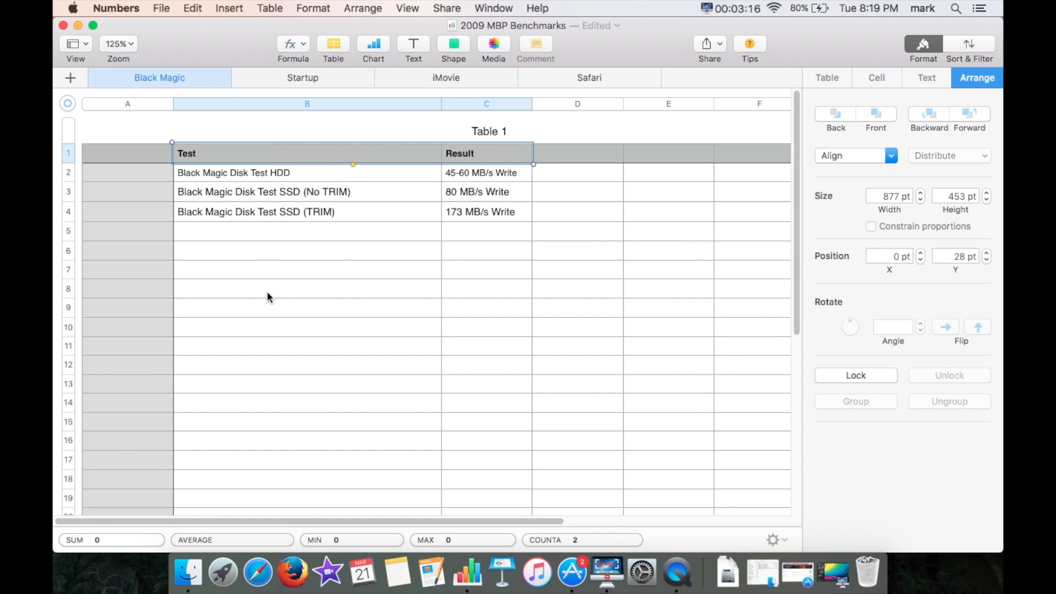
pyautogui.moveTo(194, 174)
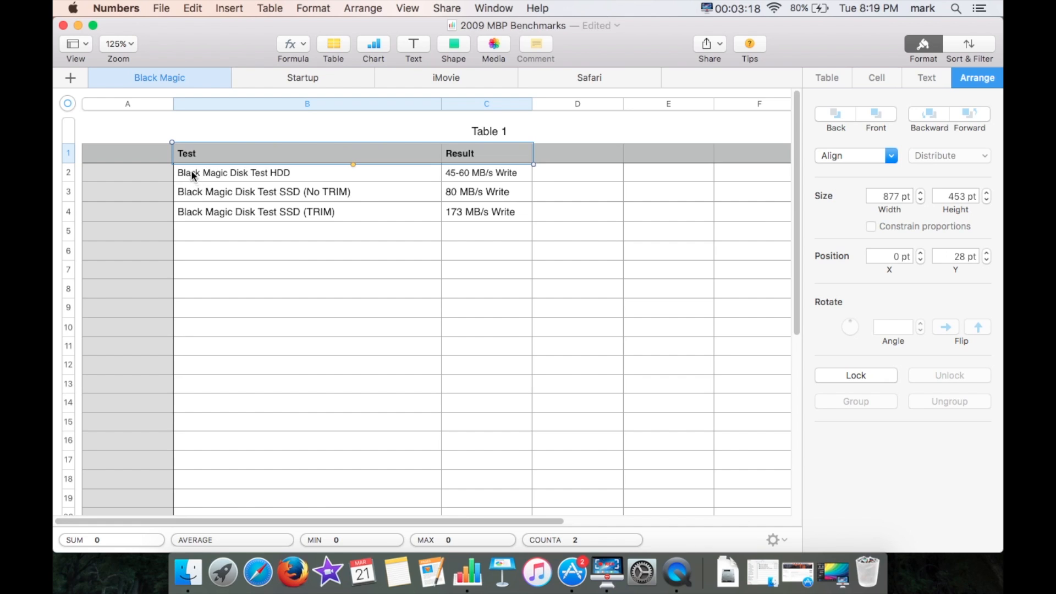
pyautogui.moveTo(247, 174)
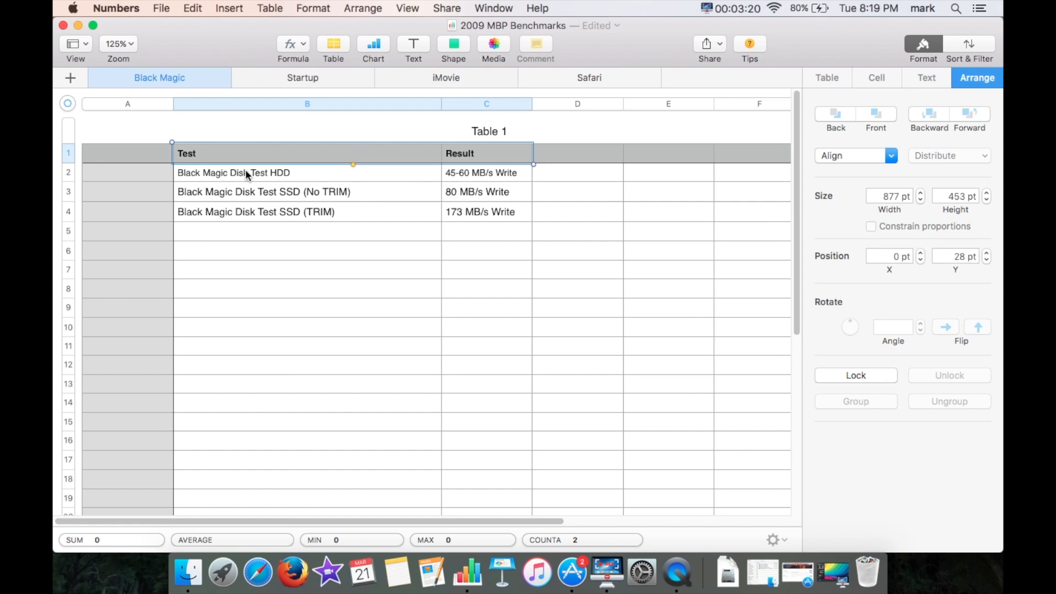
pyautogui.moveTo(485, 187)
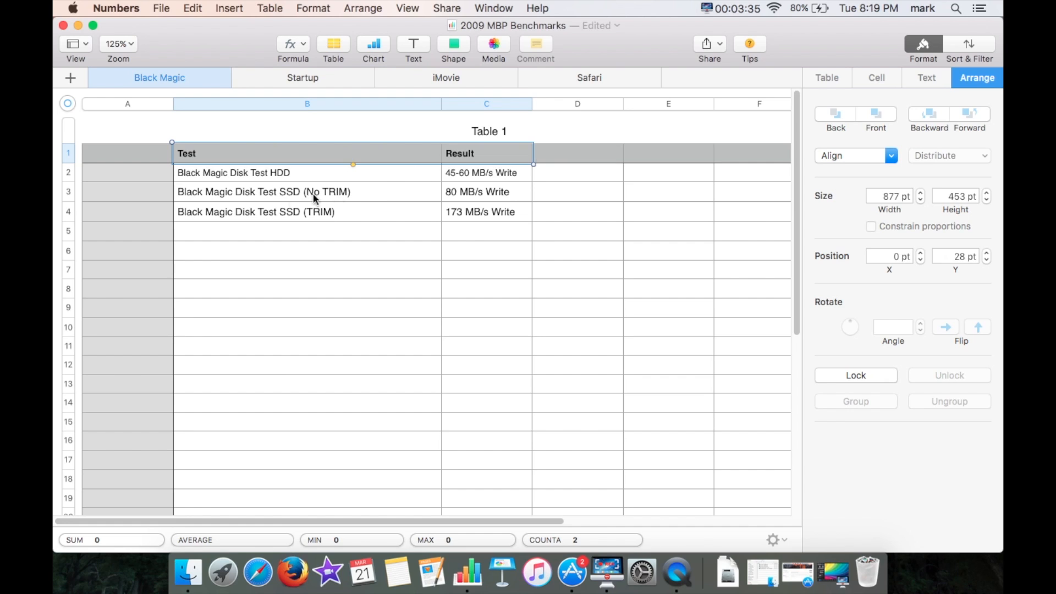
pyautogui.moveTo(295, 201)
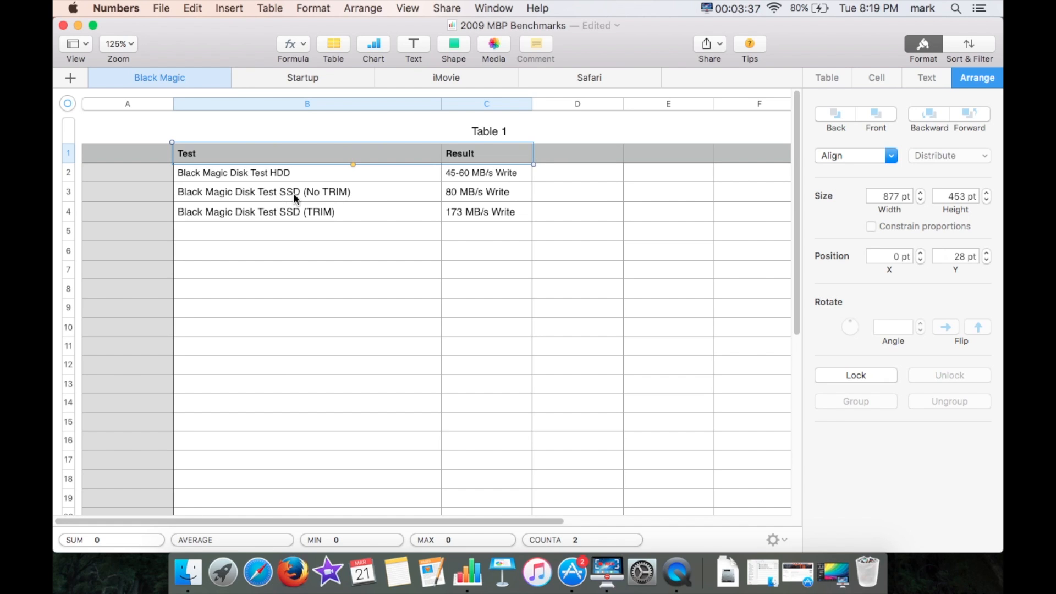
pyautogui.moveTo(272, 193)
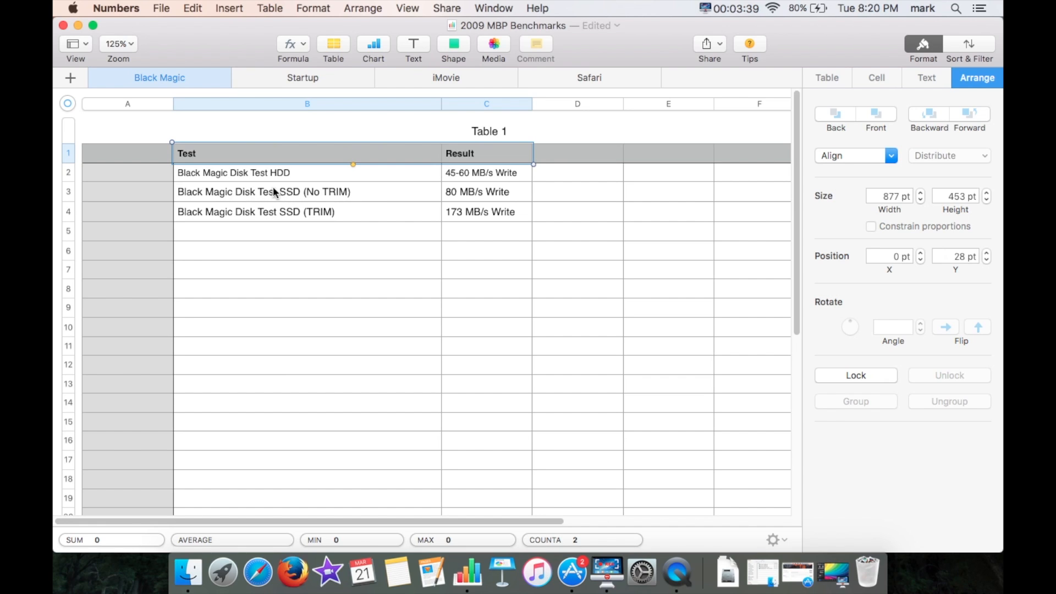
pyautogui.moveTo(289, 188)
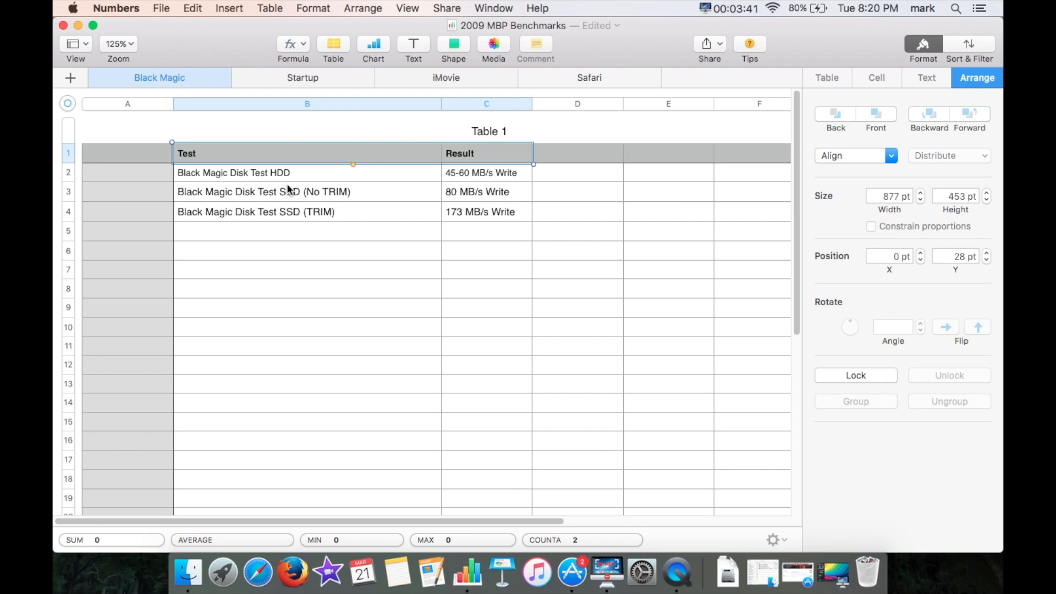
pyautogui.moveTo(326, 193)
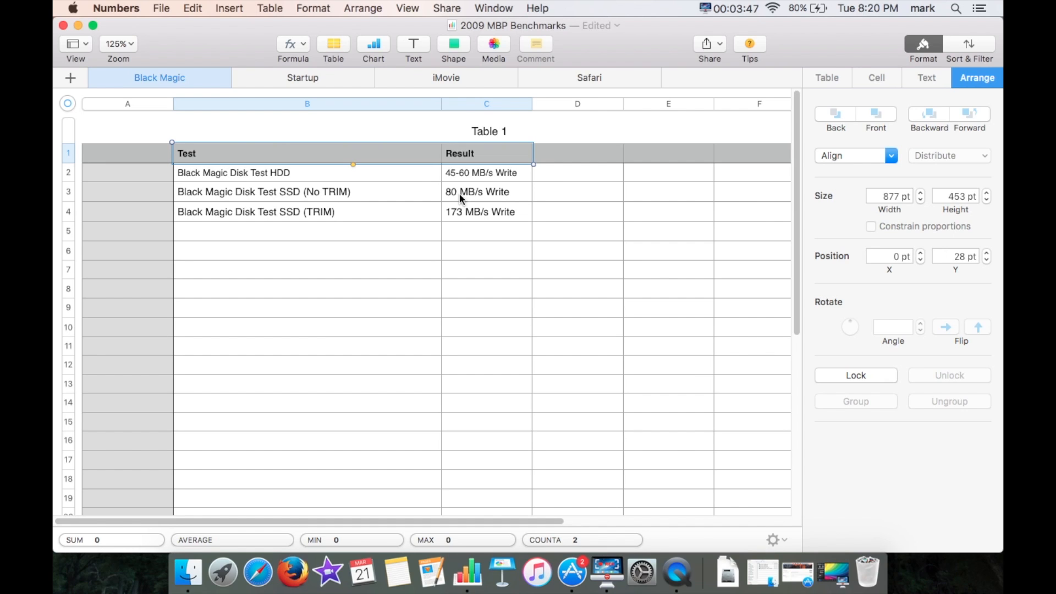
pyautogui.moveTo(497, 198)
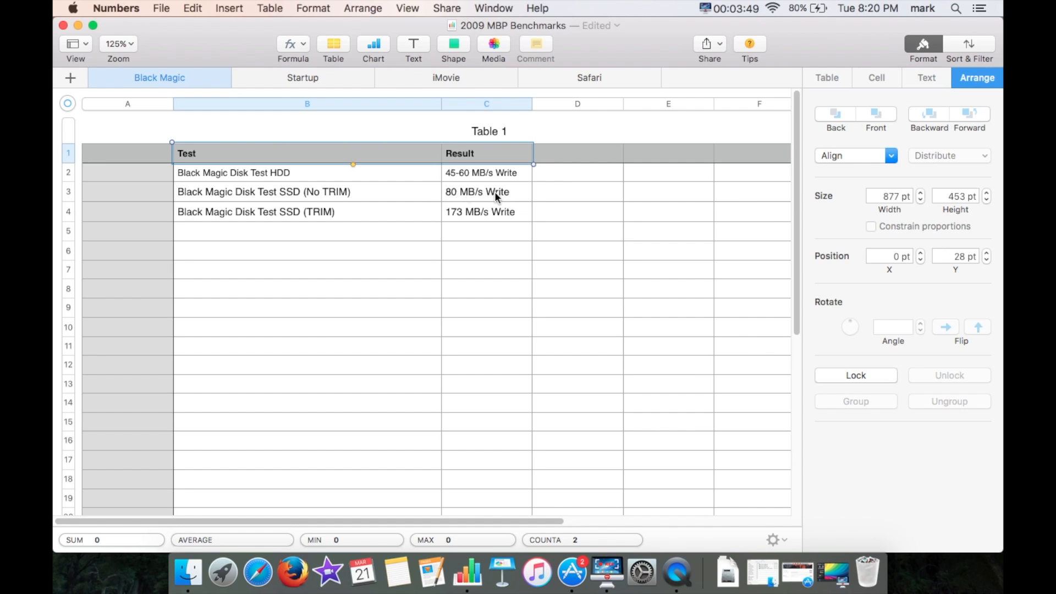
pyautogui.moveTo(246, 233)
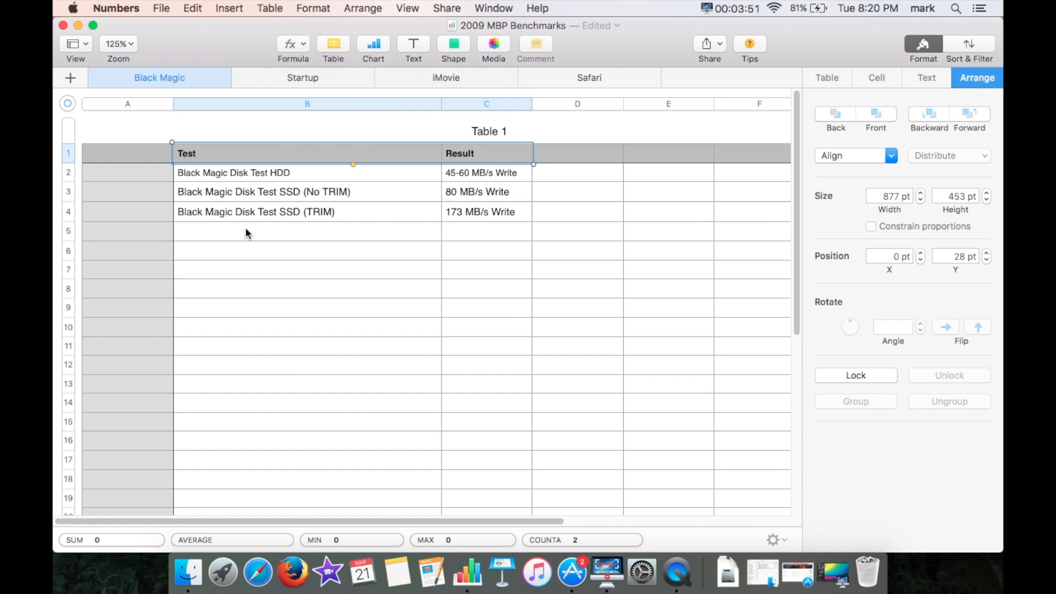
pyautogui.moveTo(227, 218)
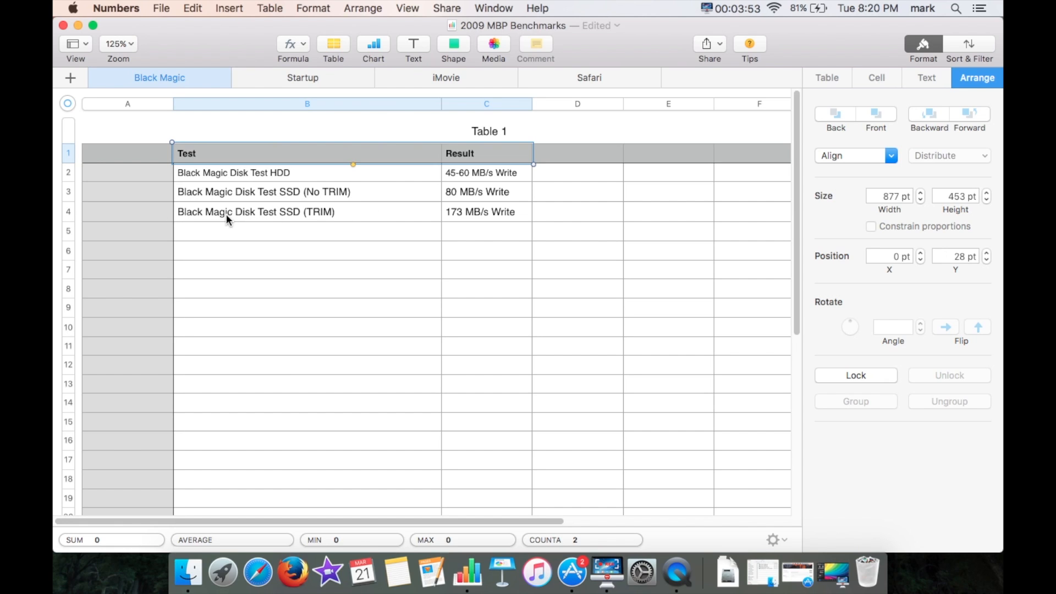
pyautogui.moveTo(289, 214)
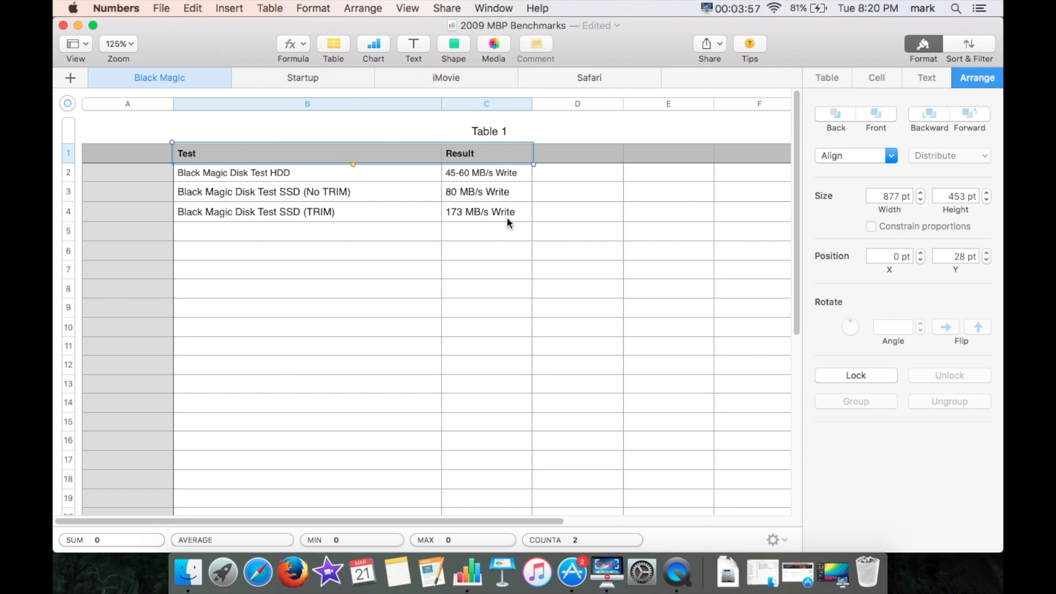
pyautogui.moveTo(461, 217)
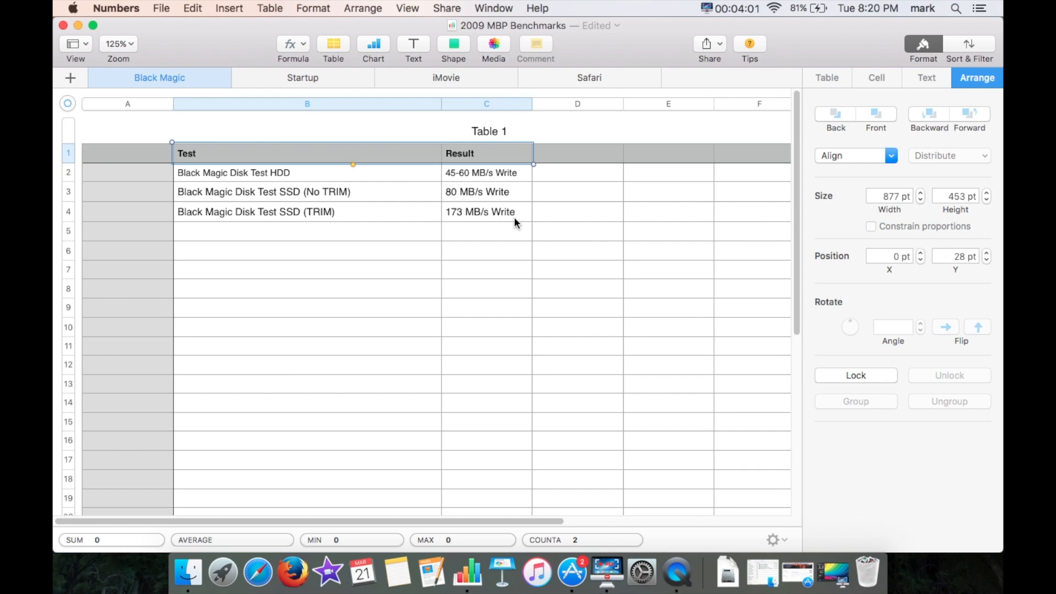
pyautogui.moveTo(582, 217)
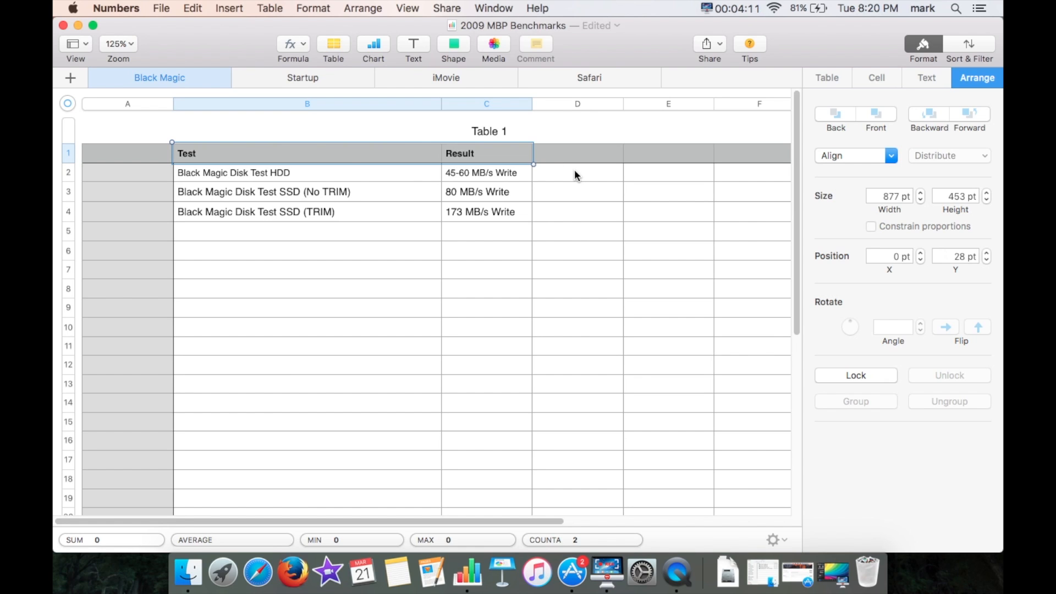
pyautogui.moveTo(493, 314)
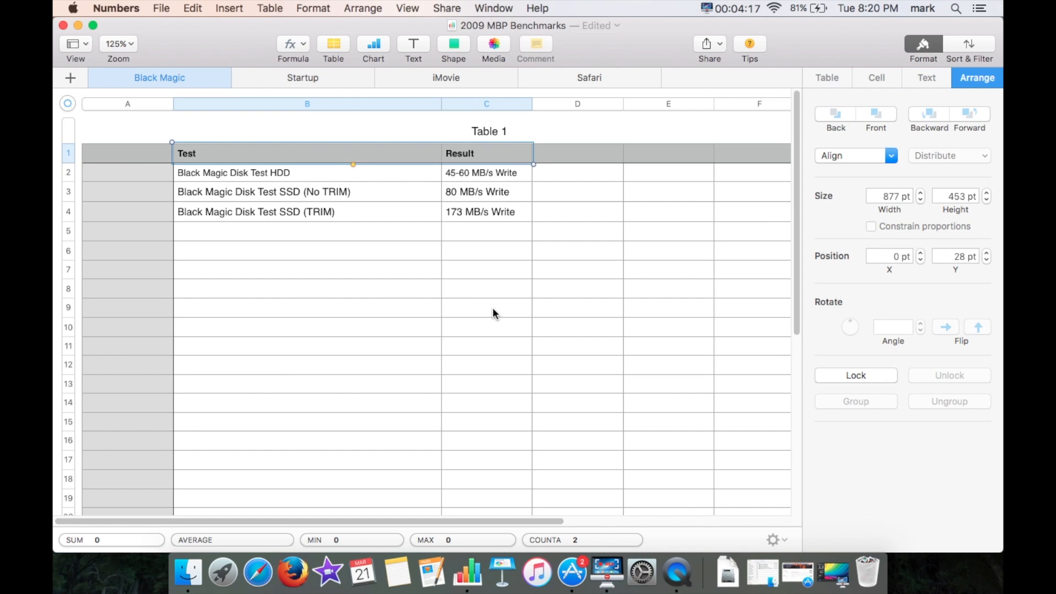
pyautogui.moveTo(217, 569)
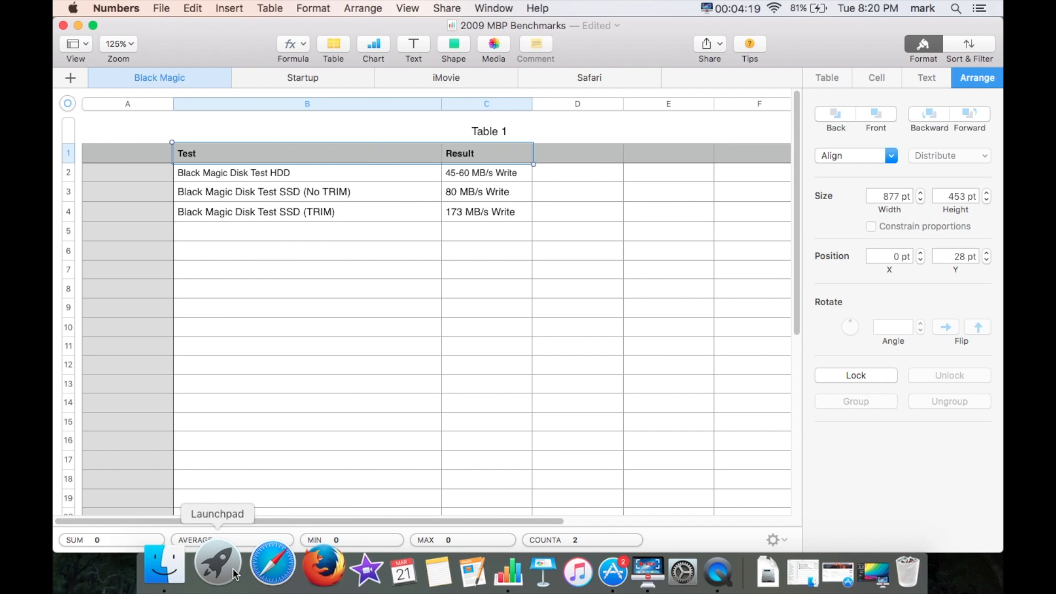
# - Search Launchpad for 'tr' and launch Trim Enabler, which reports the driver installed and Trim active
pyautogui.click(217, 563)
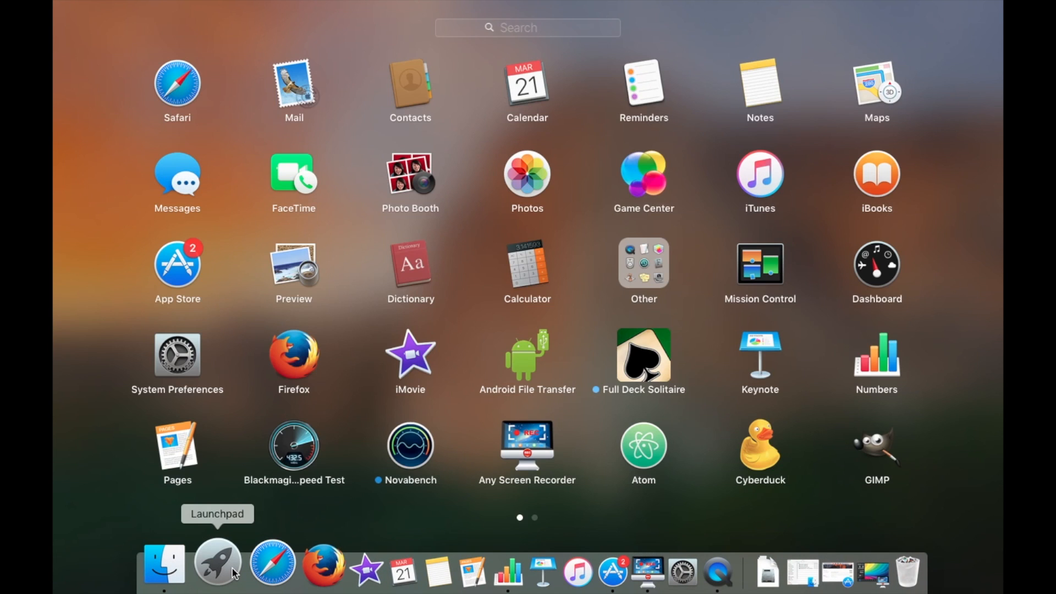
pyautogui.write('tr')
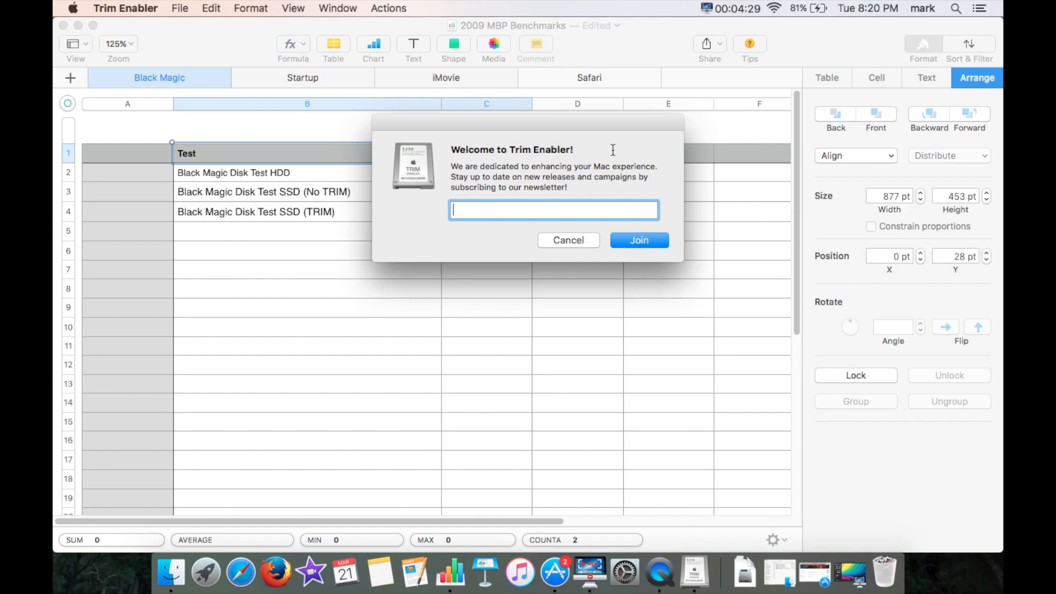
pyautogui.write('pris')
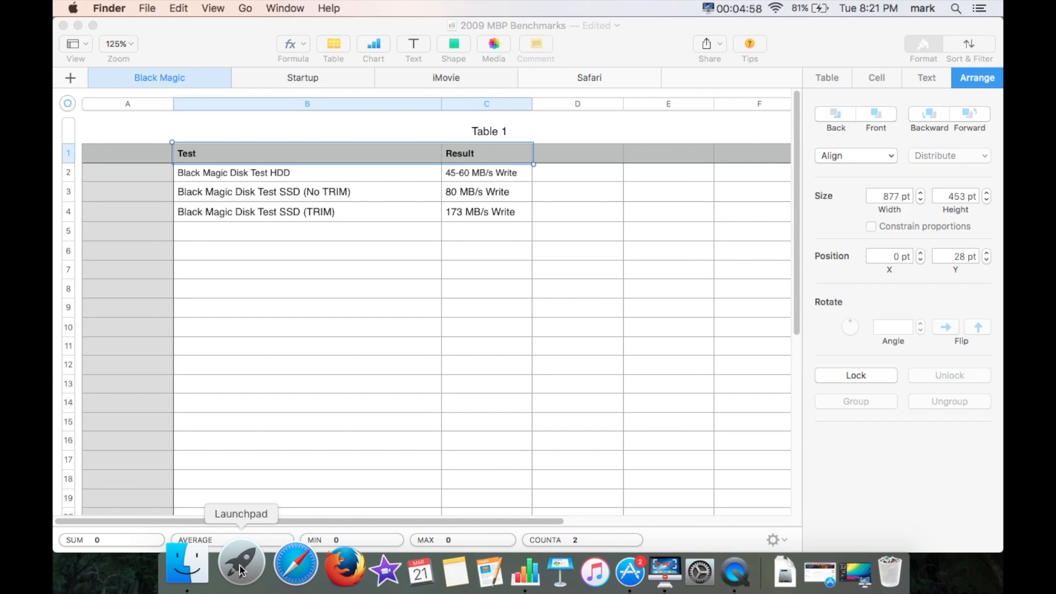
pyautogui.write('tr')
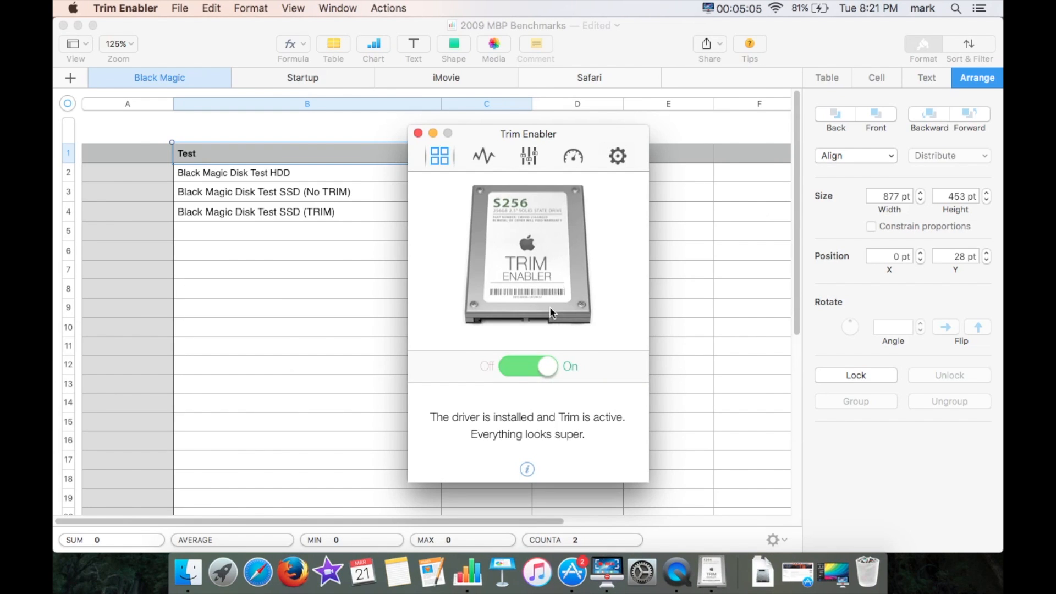
pyautogui.moveTo(584, 262)
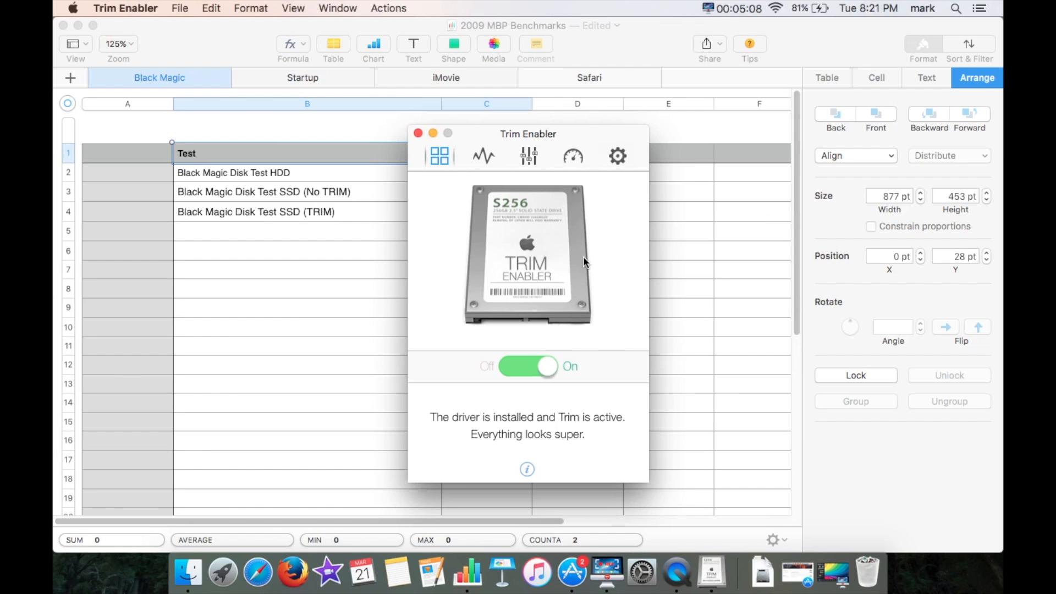
pyautogui.moveTo(533, 235)
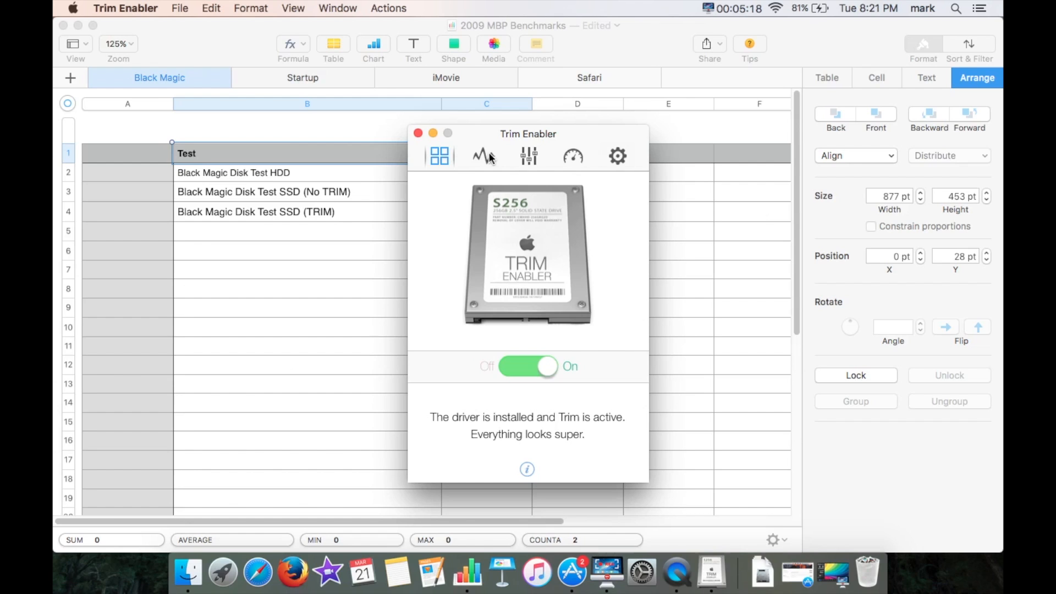
pyautogui.moveTo(483, 155)
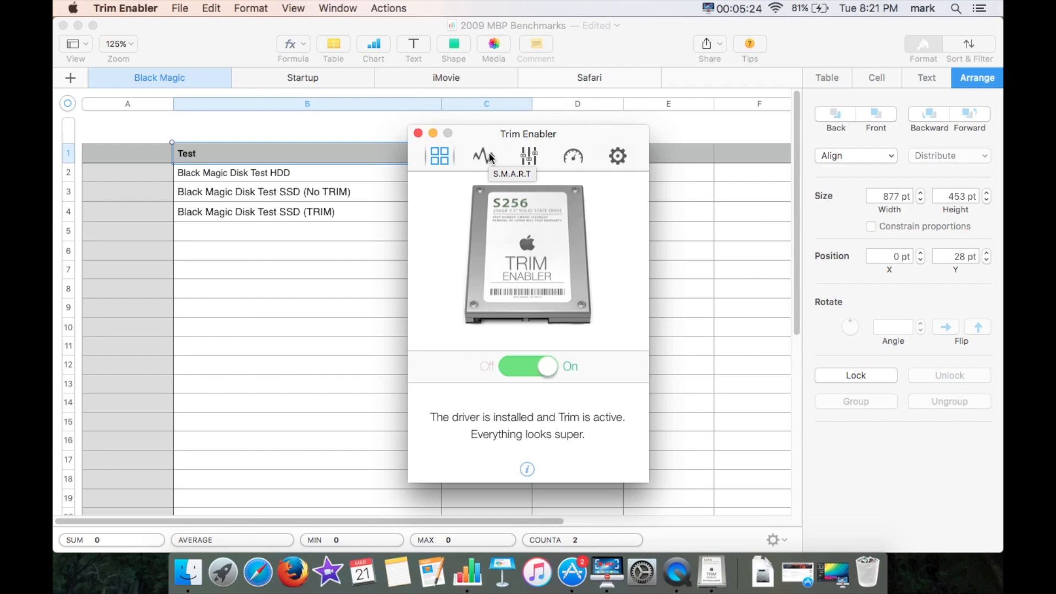
# - Review Trim Enabler's S.M.A.R.T, Tweaks, Benchmark and Settings pages, ending on Benchmark
pyautogui.click(483, 155)
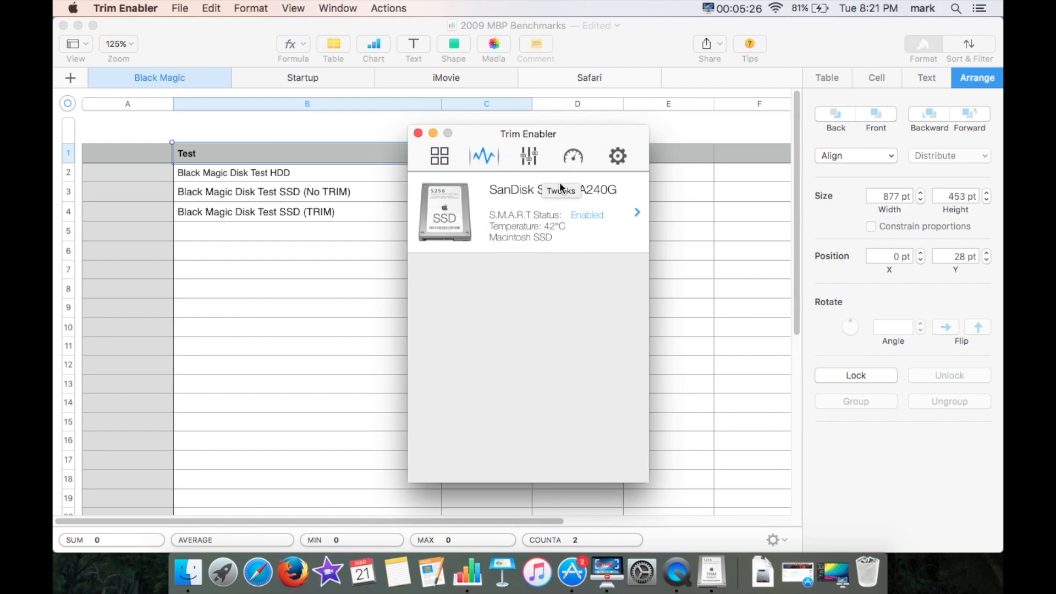
pyautogui.click(528, 155)
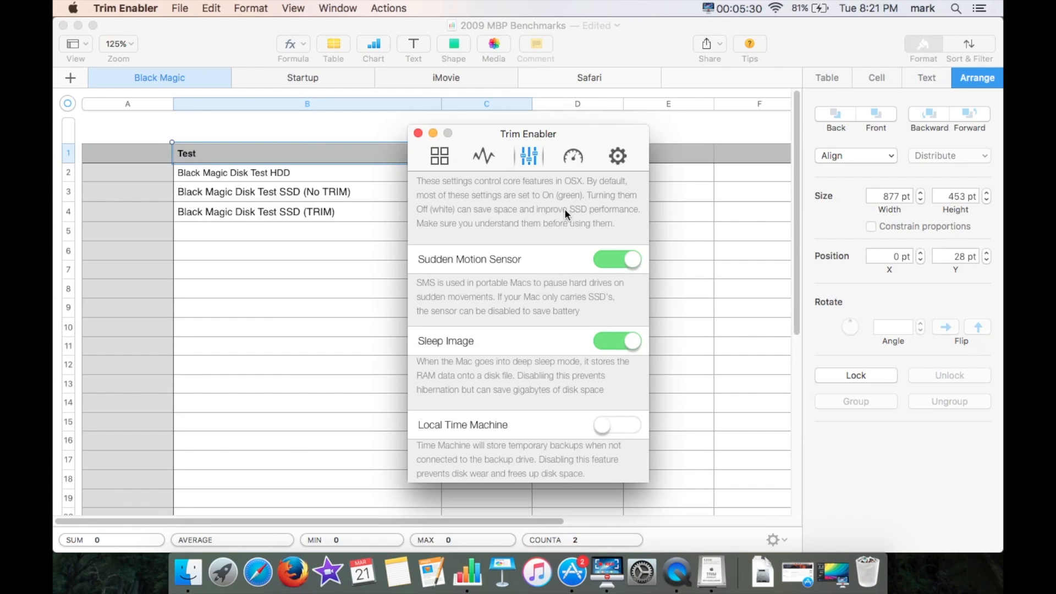
pyautogui.moveTo(570, 155)
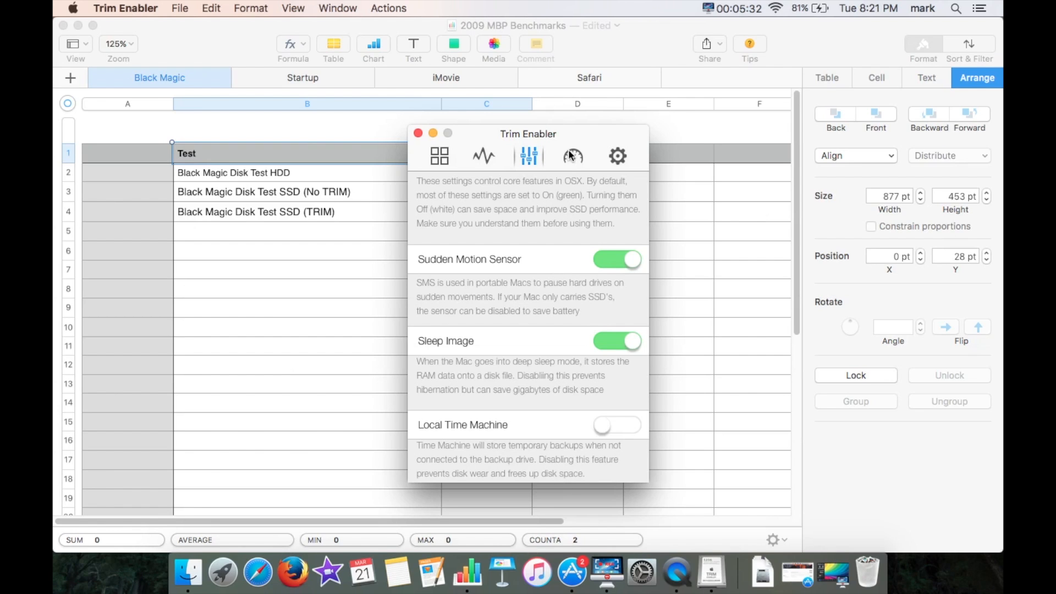
pyautogui.click(572, 155)
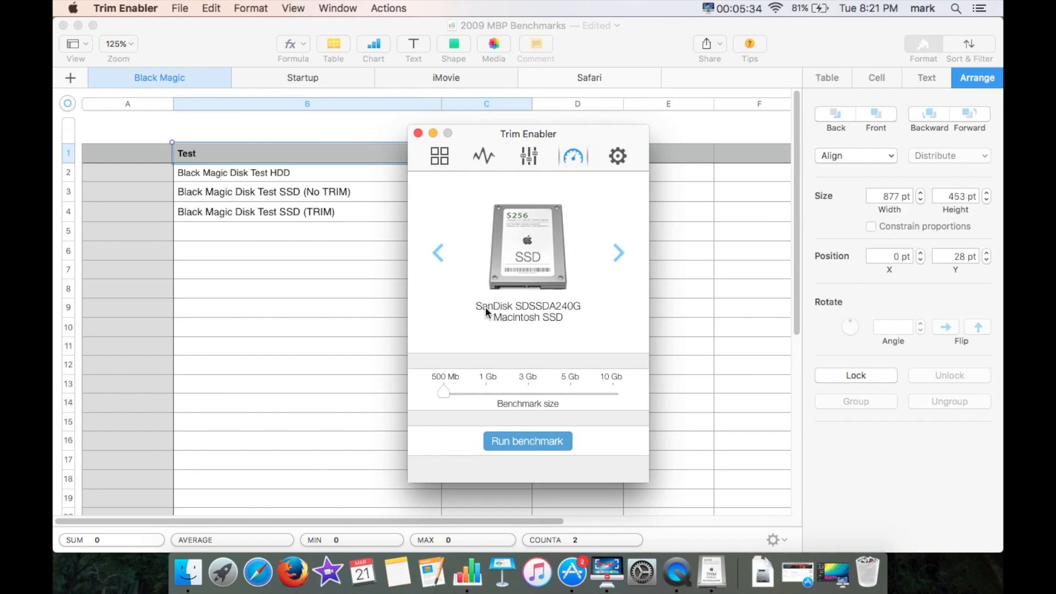
pyautogui.moveTo(549, 386)
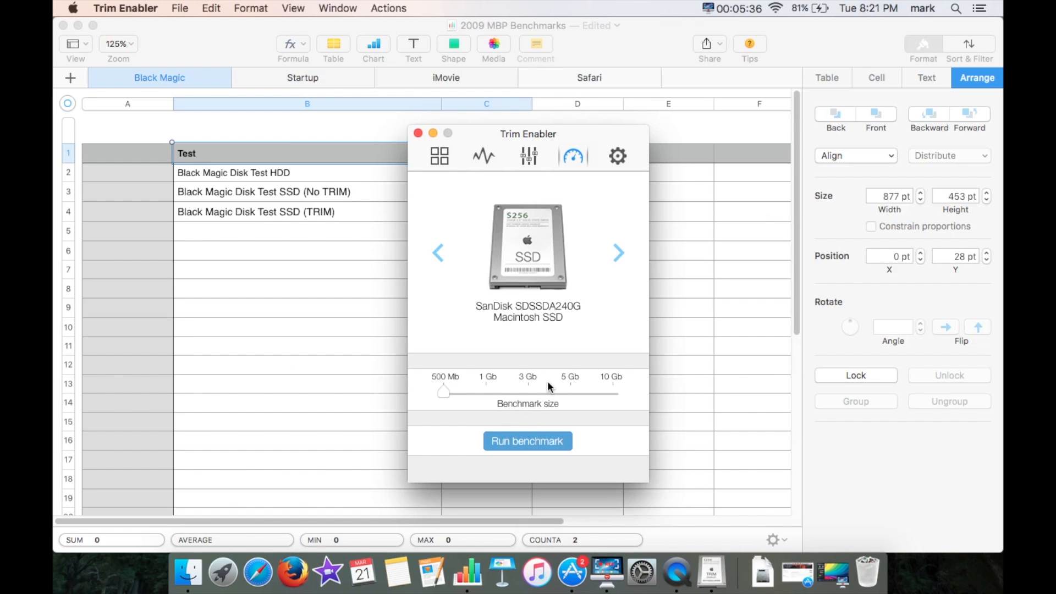
pyautogui.moveTo(598, 173)
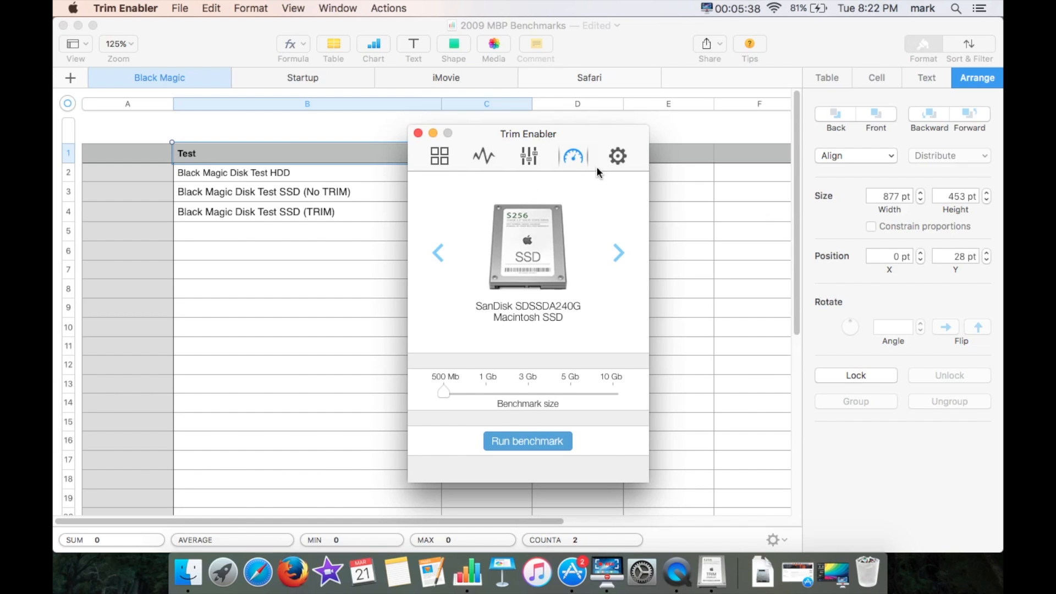
pyautogui.click(616, 156)
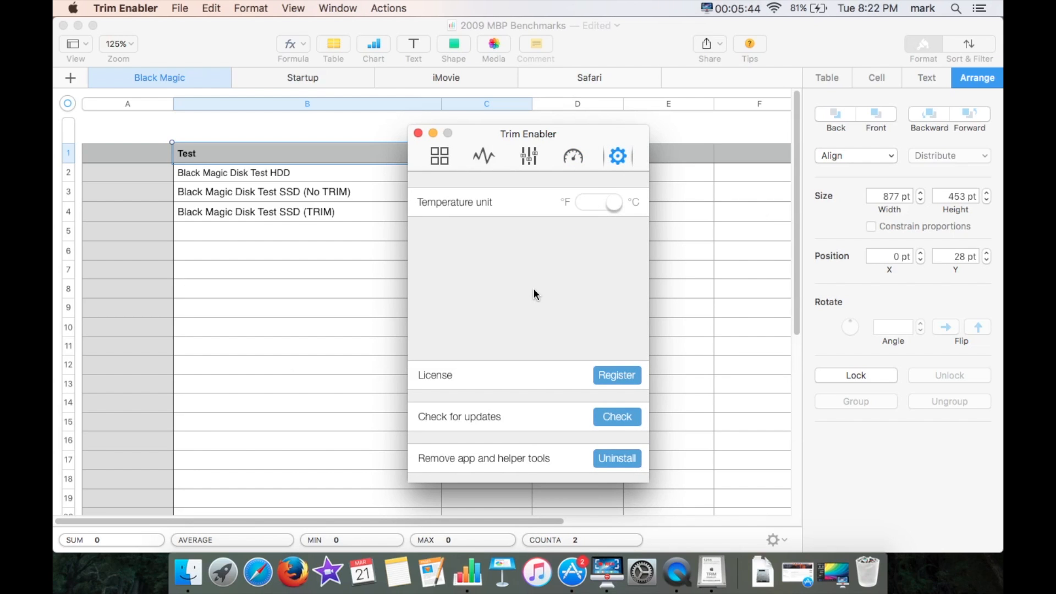
pyautogui.click(572, 155)
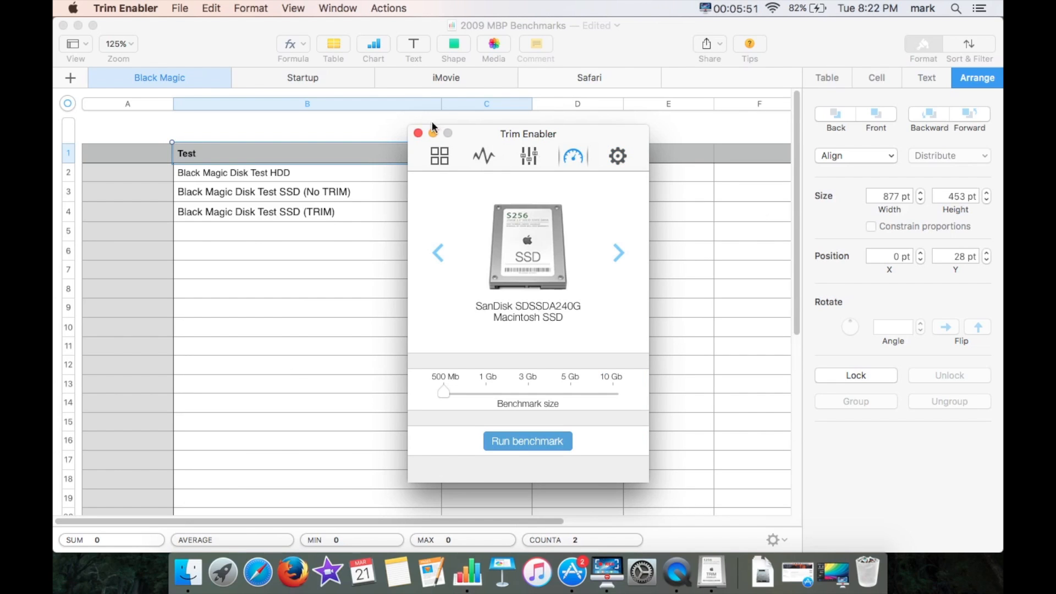
# - Close Trim Enabler and switch the benchmarks spreadsheet to its Startup sheet
pyautogui.click(418, 133)
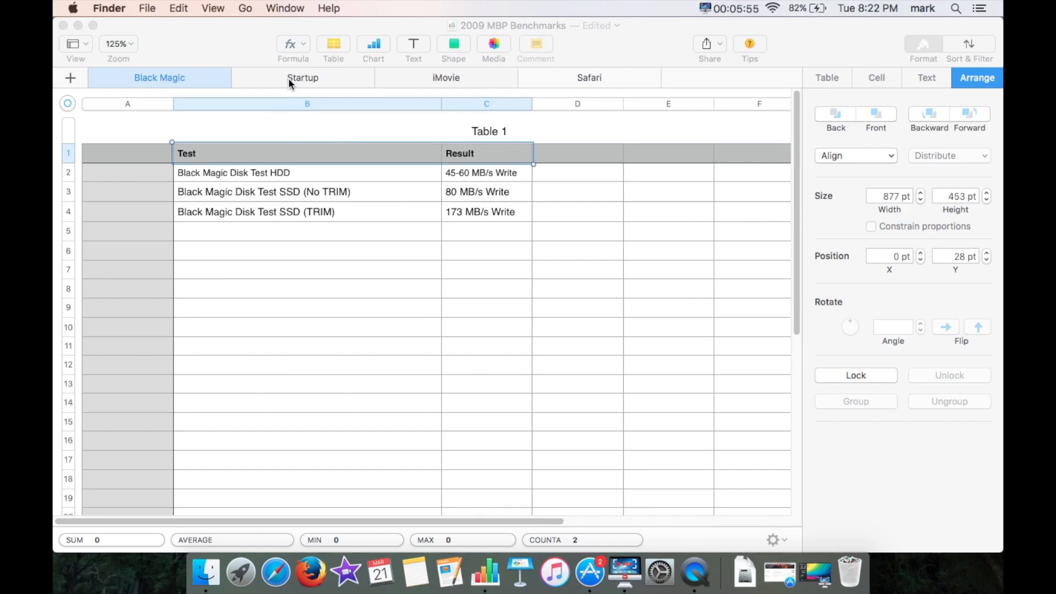
pyautogui.click(303, 77)
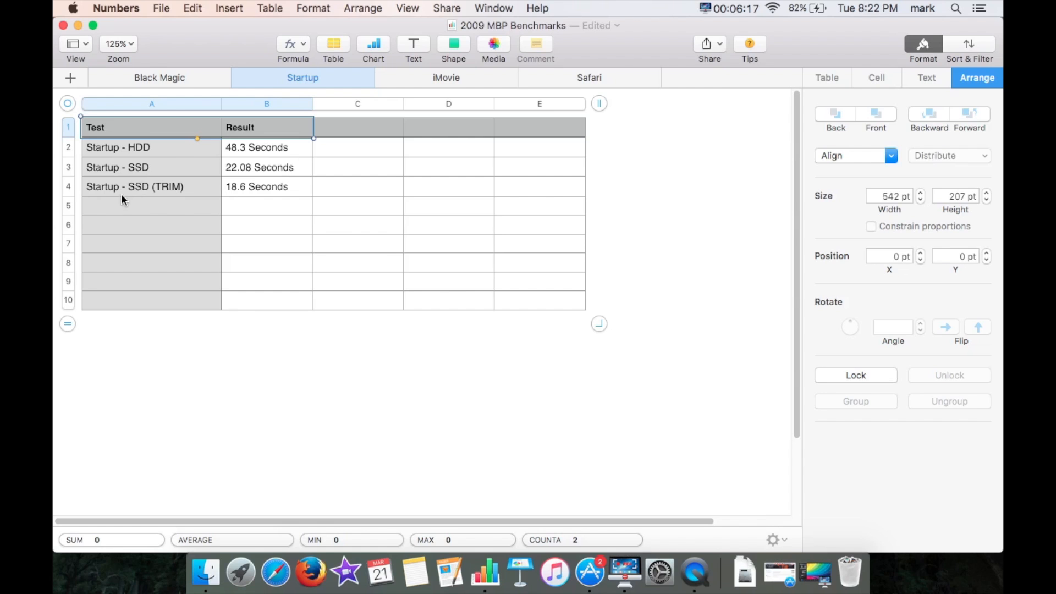
pyautogui.moveTo(281, 190)
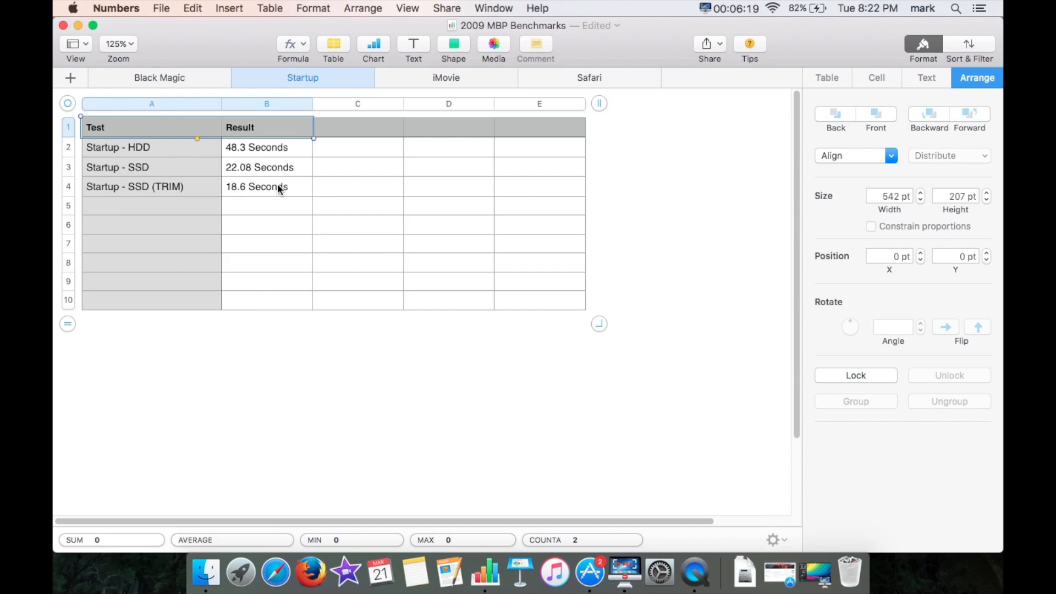
pyautogui.moveTo(254, 187)
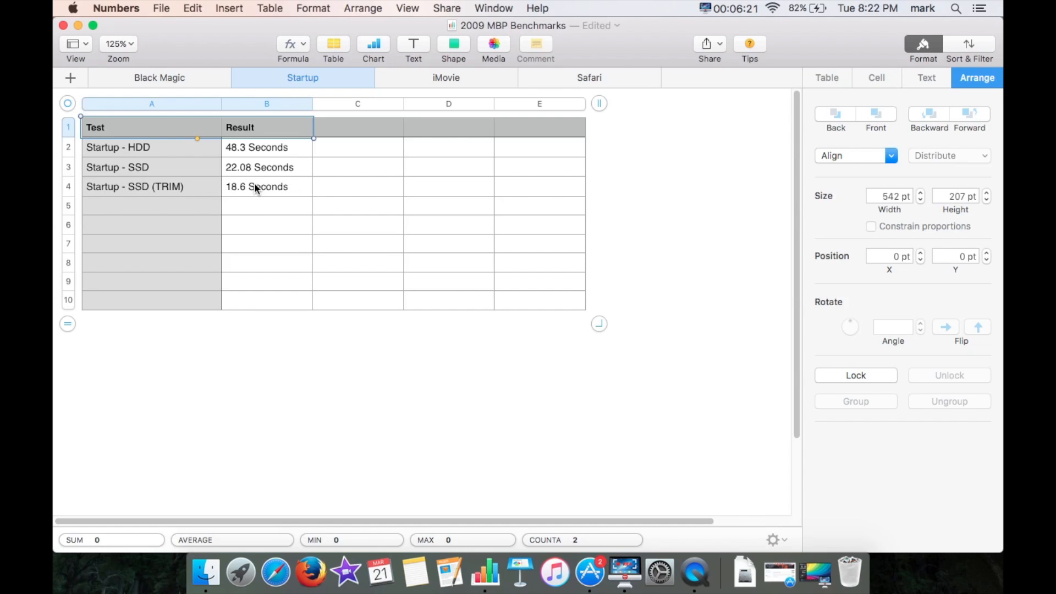
pyautogui.moveTo(272, 188)
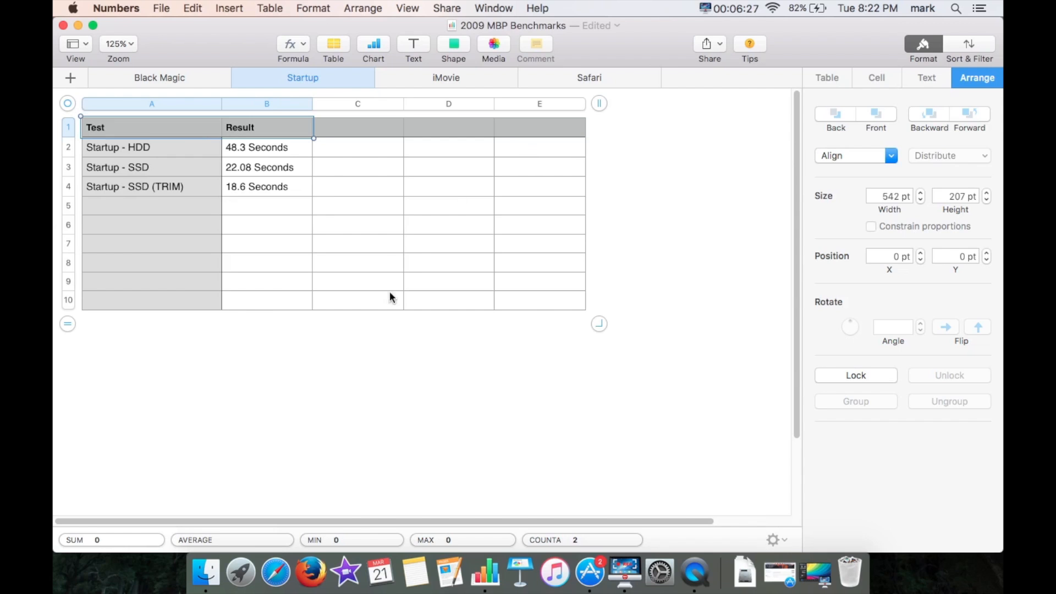
# - Switch to the iMovie sheet with startup and 1080p render times for HDD, SSD and SSD with TRIM
pyautogui.click(445, 77)
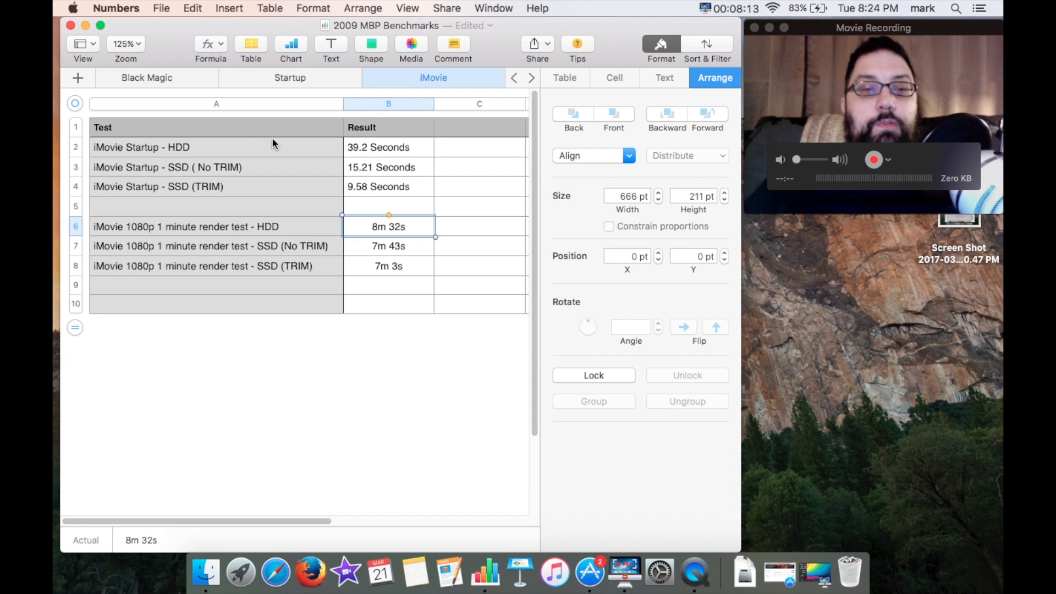
pyautogui.moveTo(364, 152)
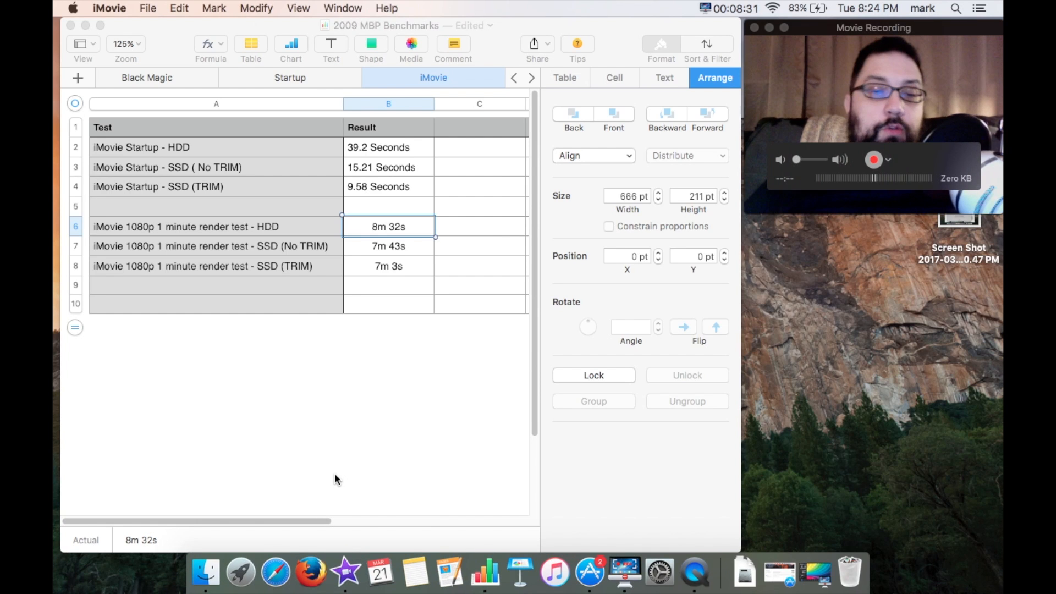
pyautogui.moveTo(400, 419)
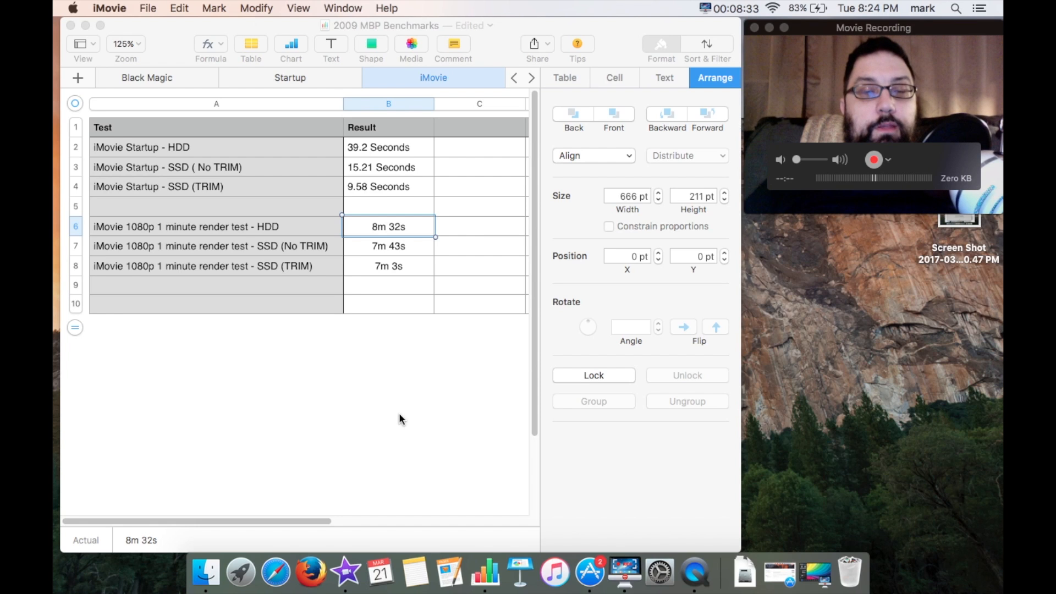
pyautogui.moveTo(364, 200)
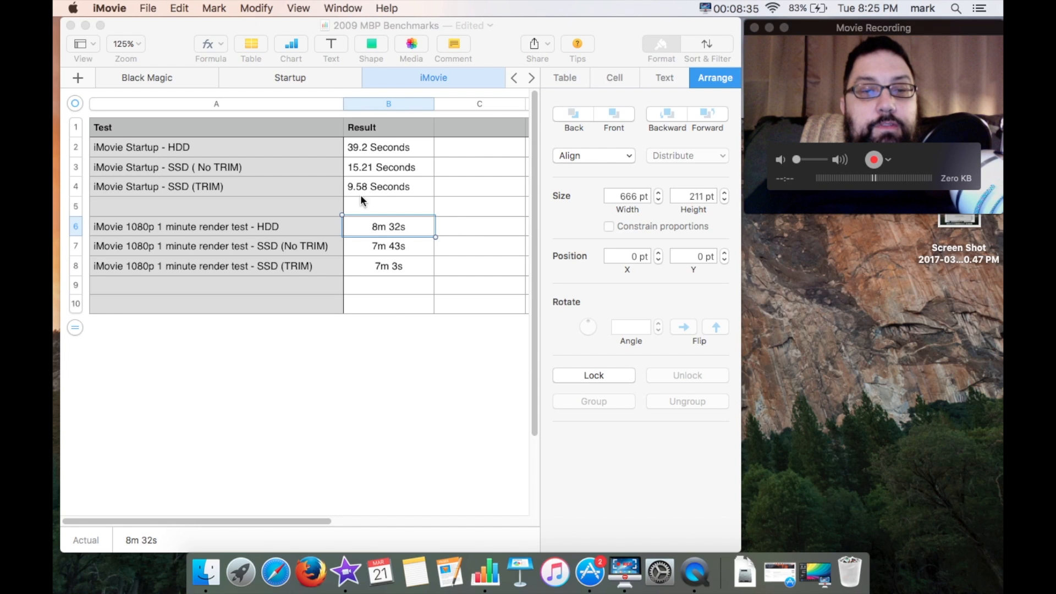
pyautogui.moveTo(330, 289)
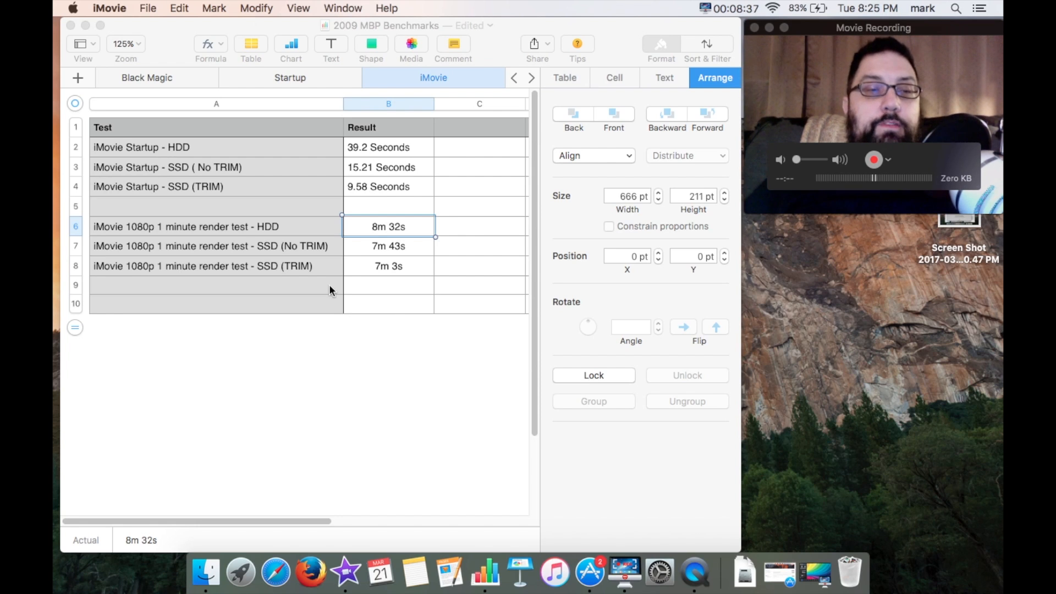
pyautogui.moveTo(139, 232)
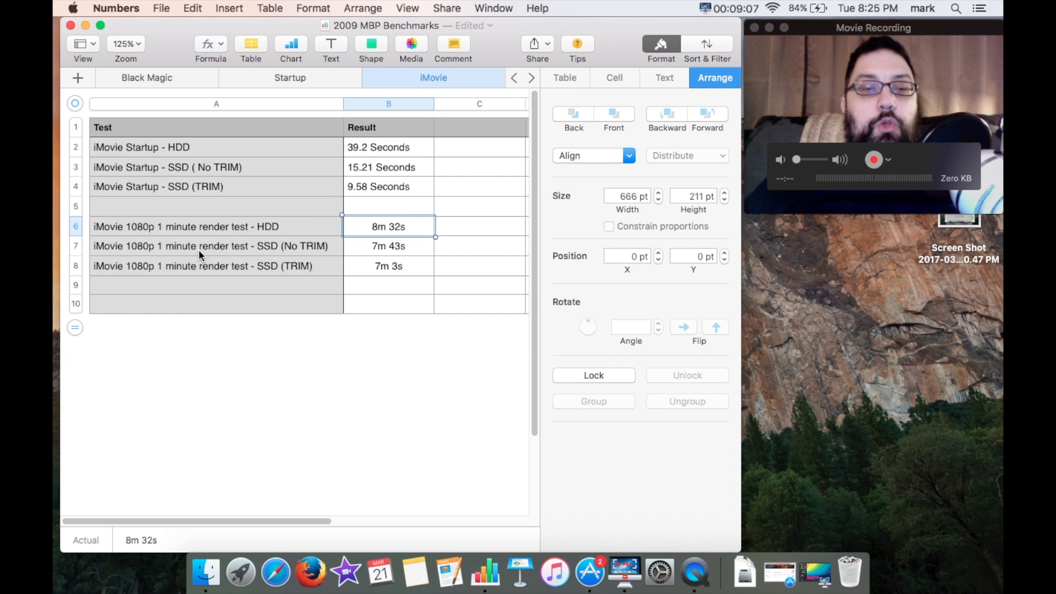
pyautogui.moveTo(152, 254)
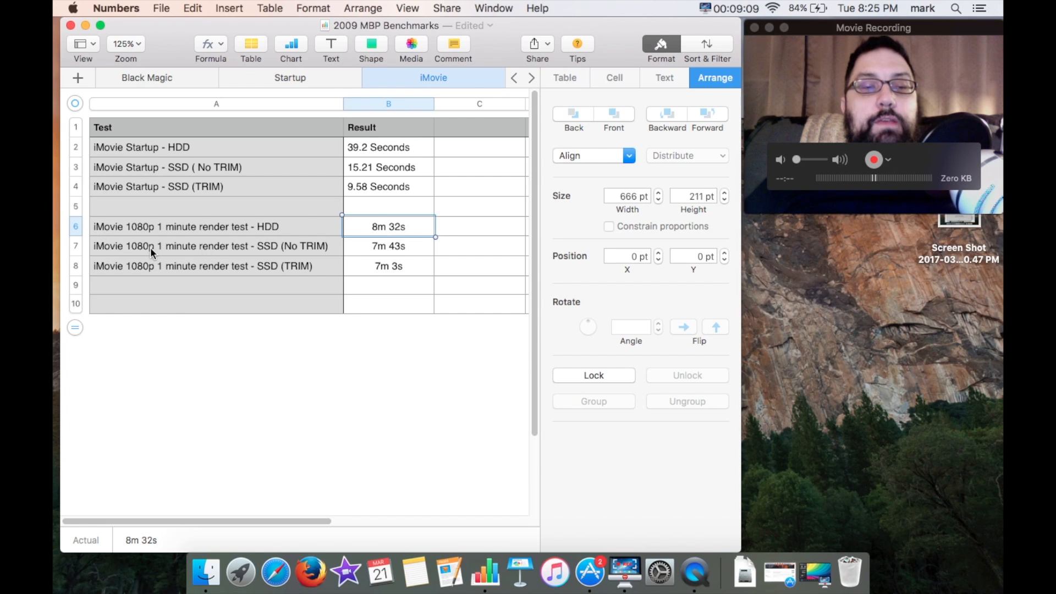
pyautogui.moveTo(248, 251)
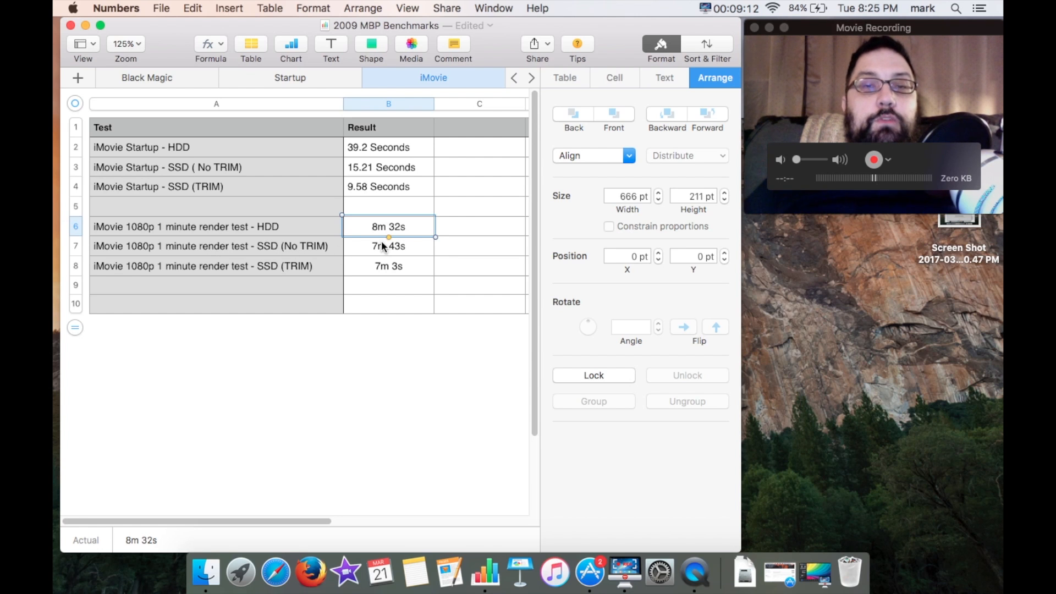
pyautogui.moveTo(216, 279)
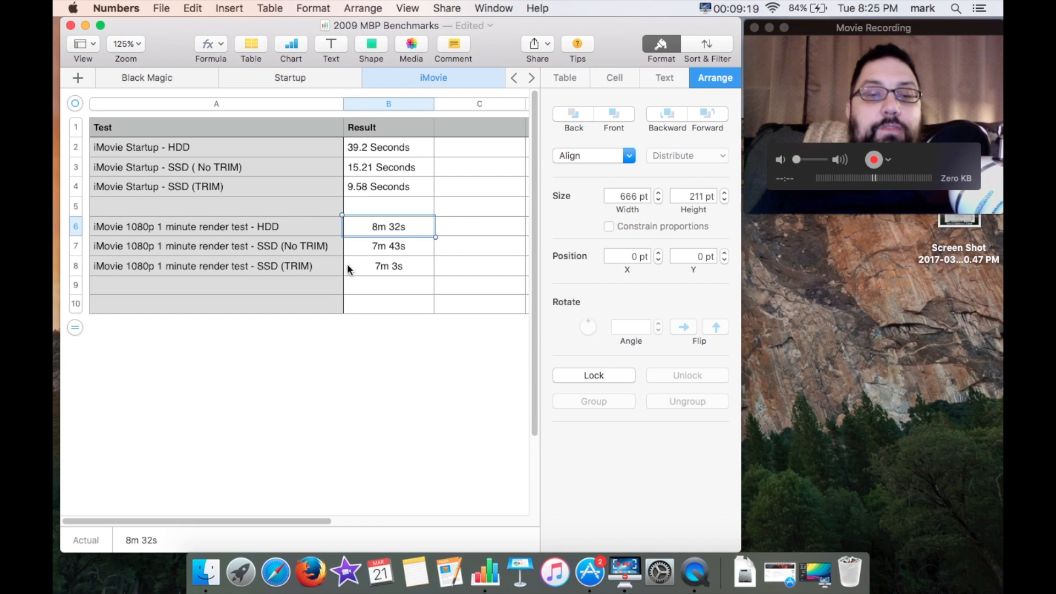
pyautogui.moveTo(416, 270)
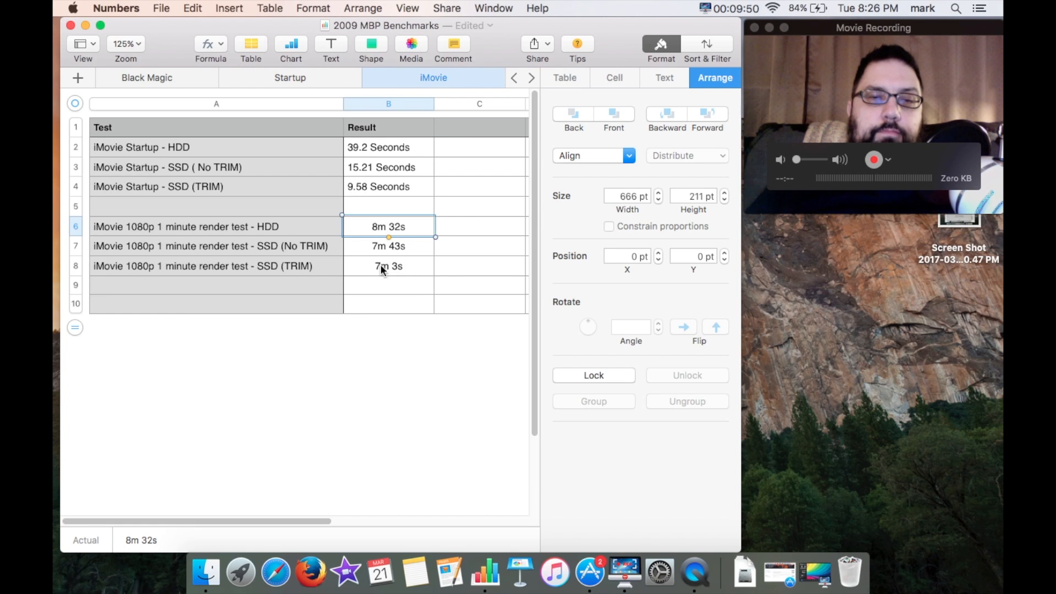
pyautogui.moveTo(419, 269)
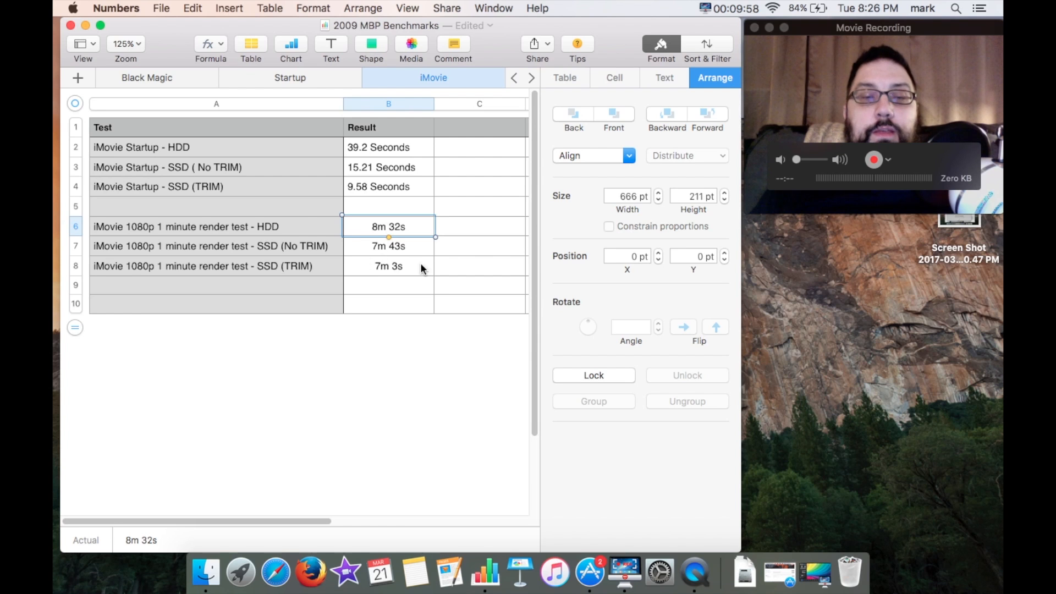
pyautogui.moveTo(376, 272)
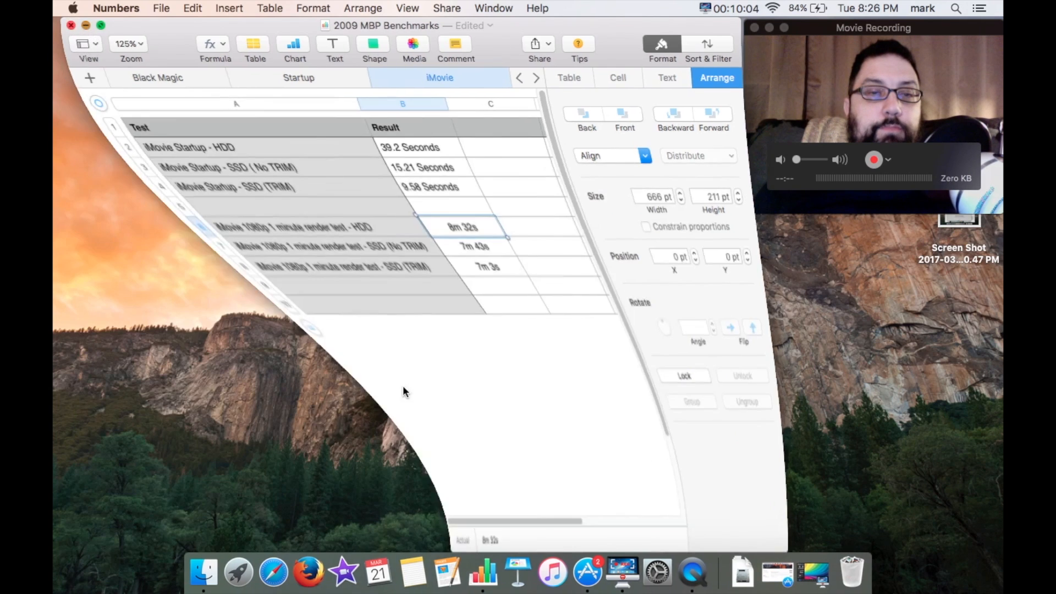
# - Check the App Store Updates page: a Software Update and iMovie 10.1.4 available
pyautogui.click(580, 572)
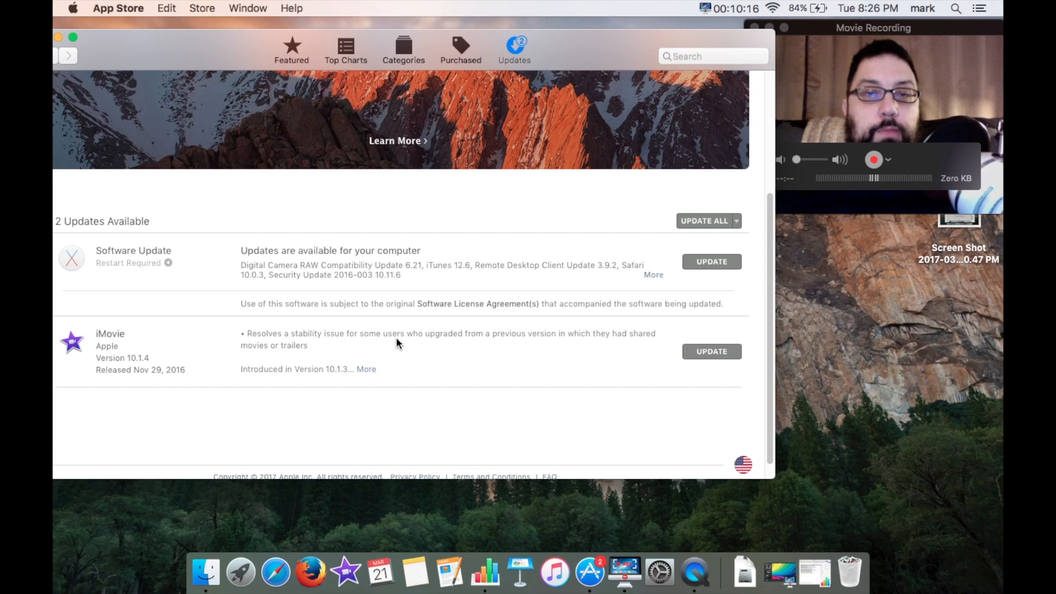
pyautogui.moveTo(337, 371)
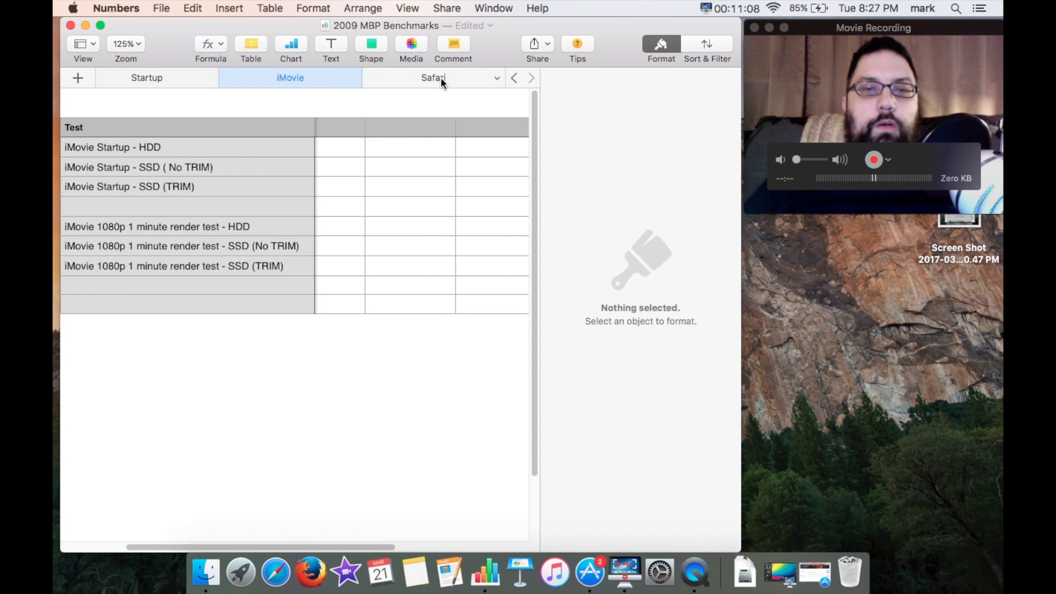
# - View the Safari startup results (9.38 s HDD, 3.00 s with TRIM), then return to the iMovie sheet
pyautogui.click(434, 77)
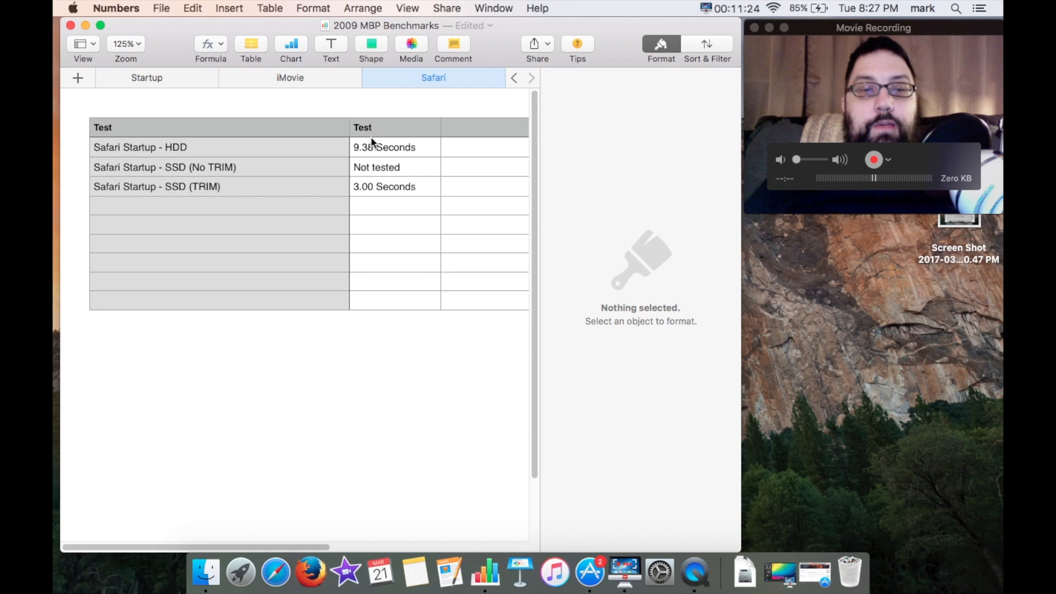
pyautogui.moveTo(374, 190)
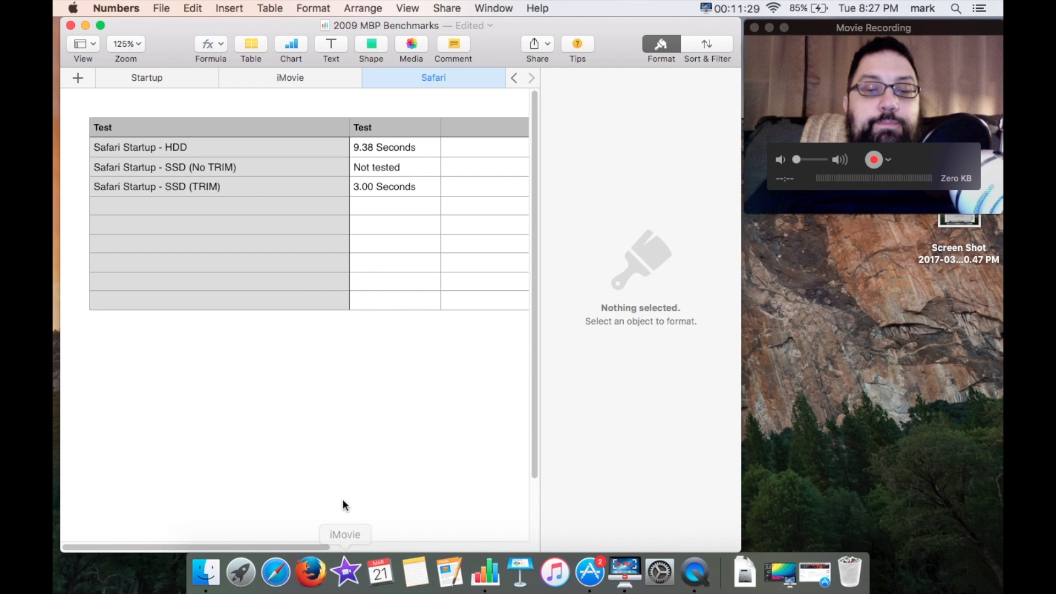
pyautogui.moveTo(350, 472)
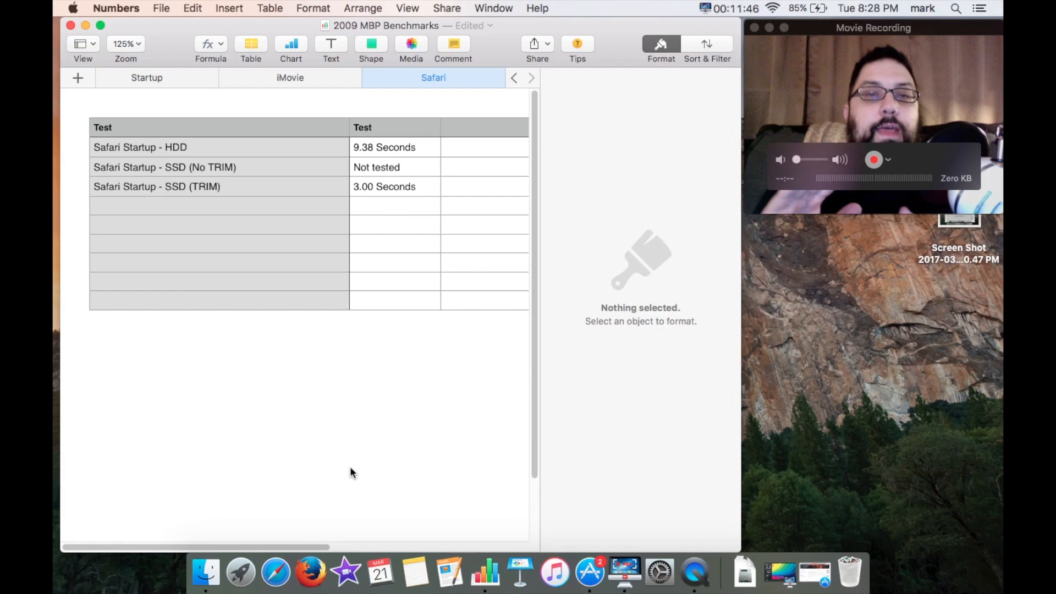
pyautogui.moveTo(353, 518)
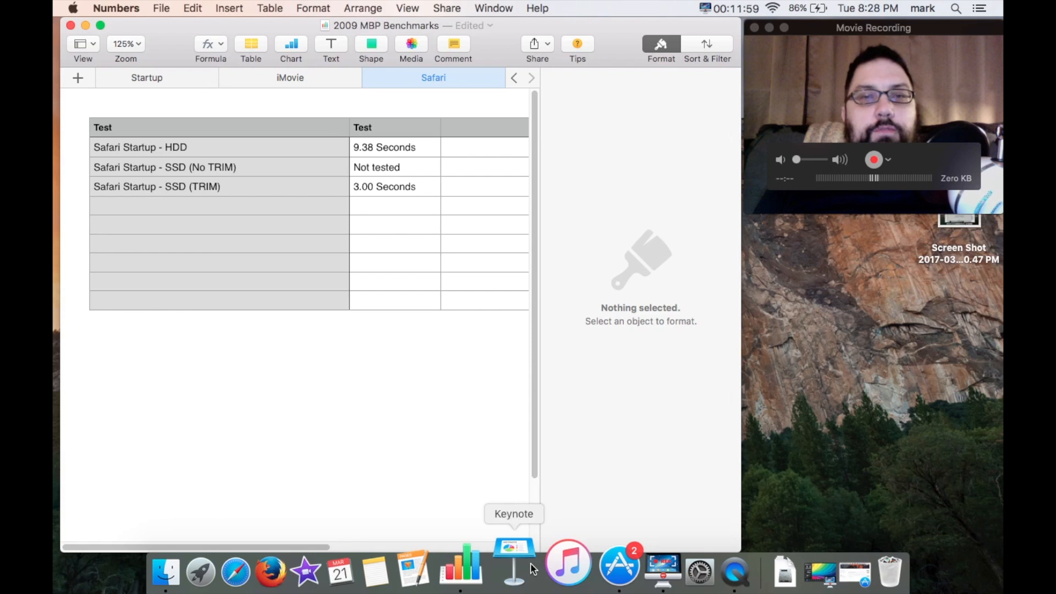
pyautogui.click(289, 77)
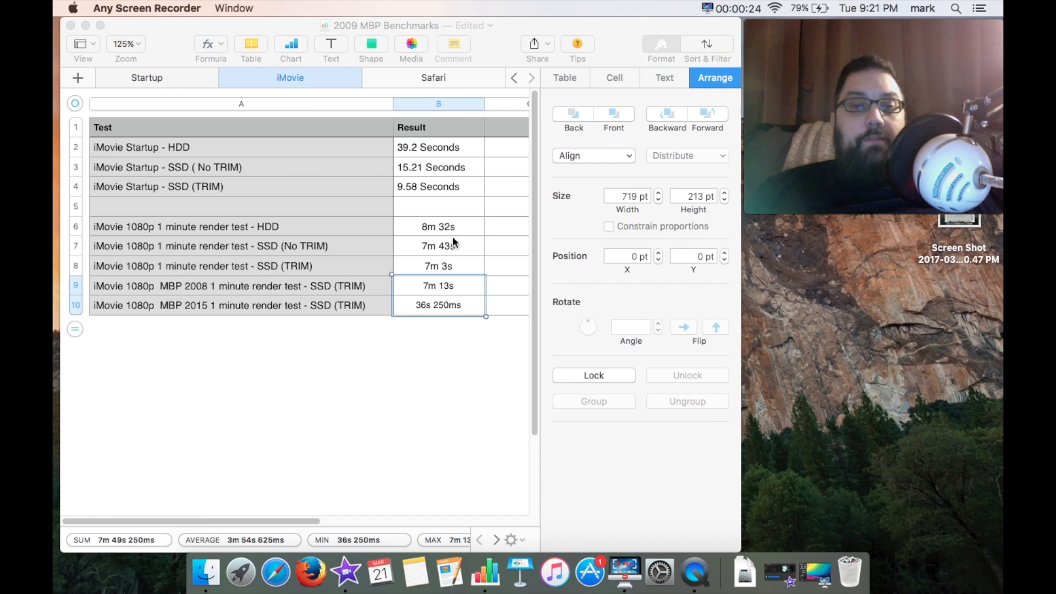
pyautogui.moveTo(463, 290)
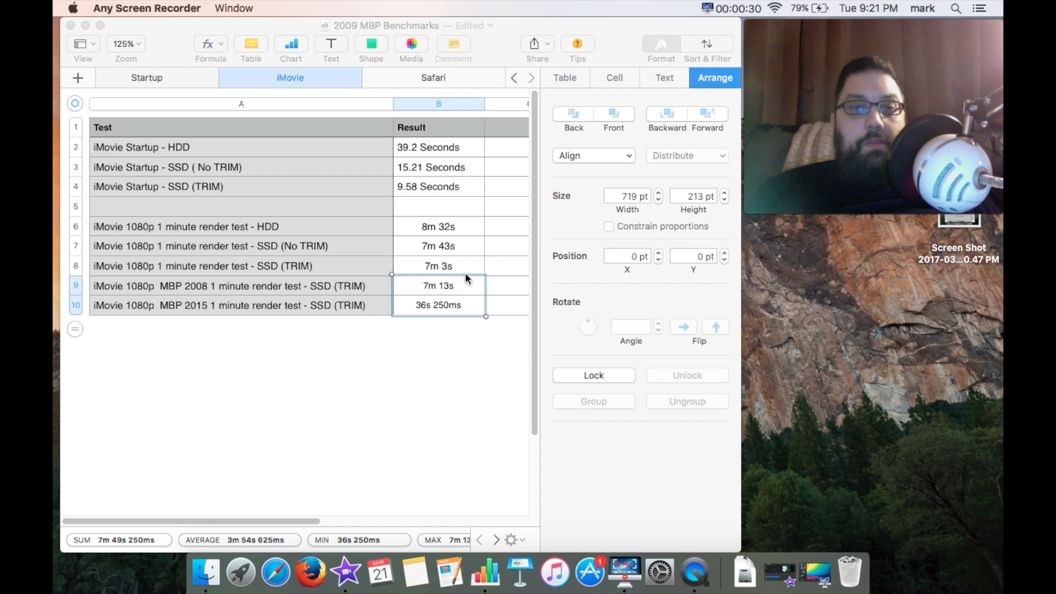
pyautogui.moveTo(462, 311)
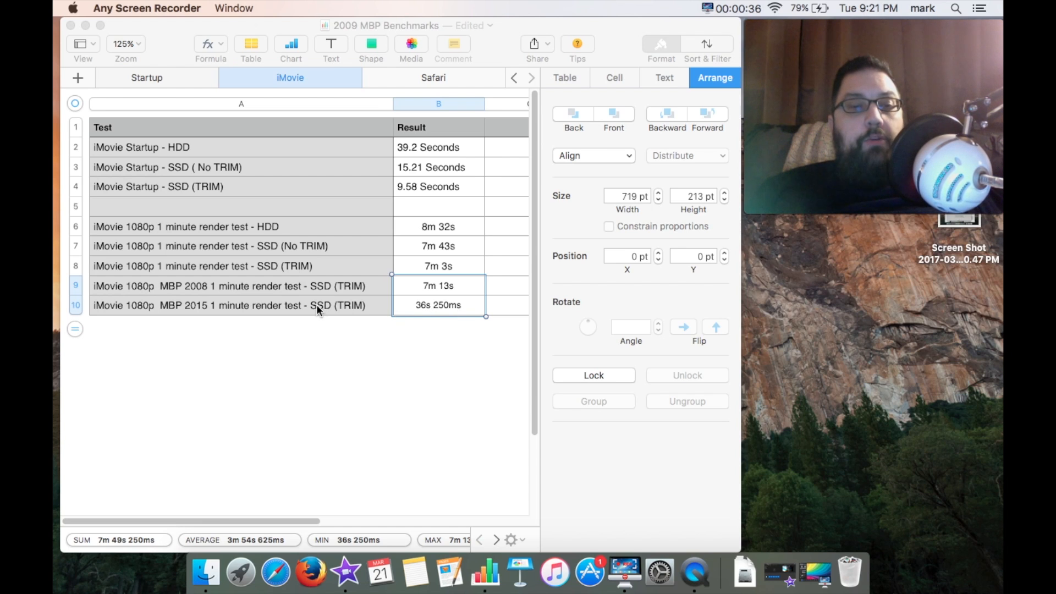
pyautogui.moveTo(222, 317)
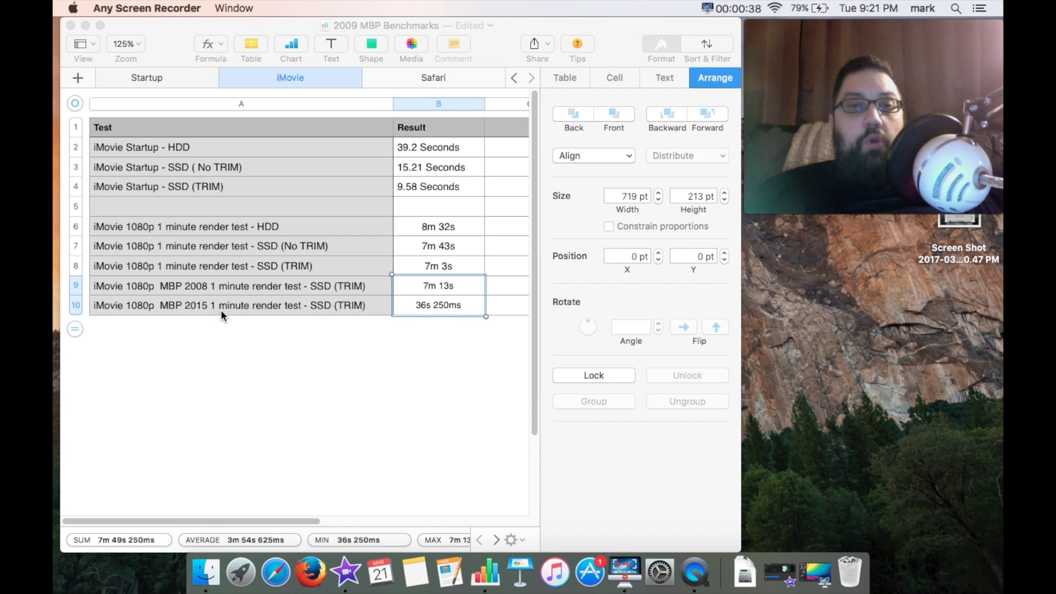
pyautogui.moveTo(248, 304)
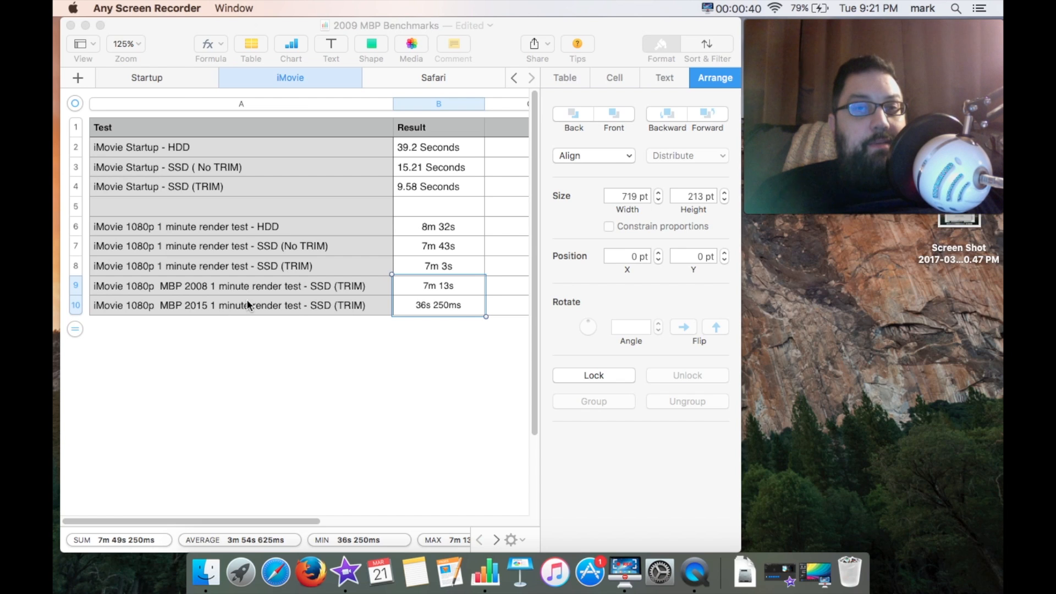
pyautogui.moveTo(464, 308)
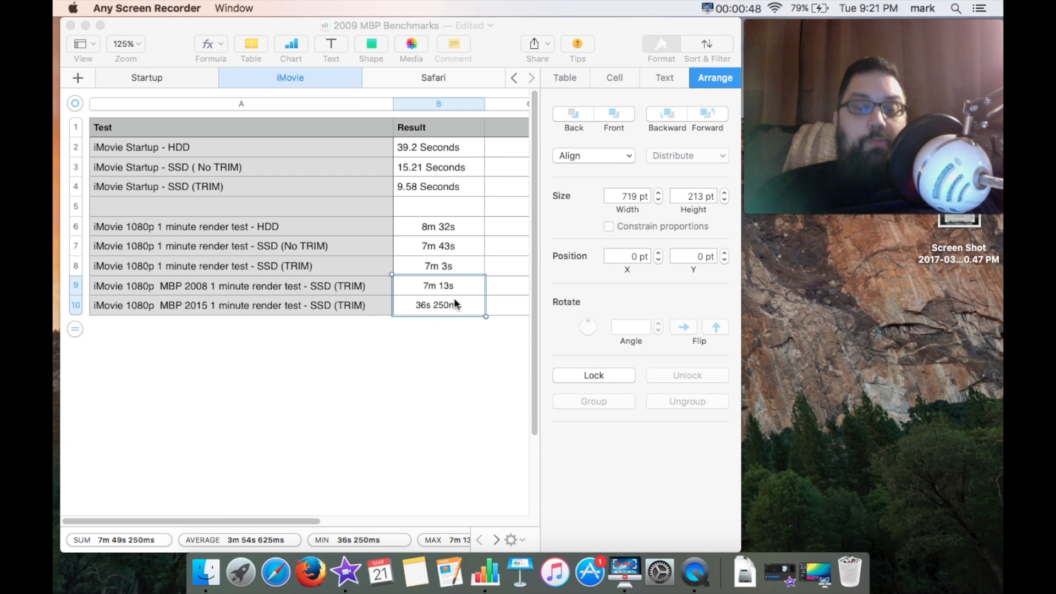
pyautogui.moveTo(416, 308)
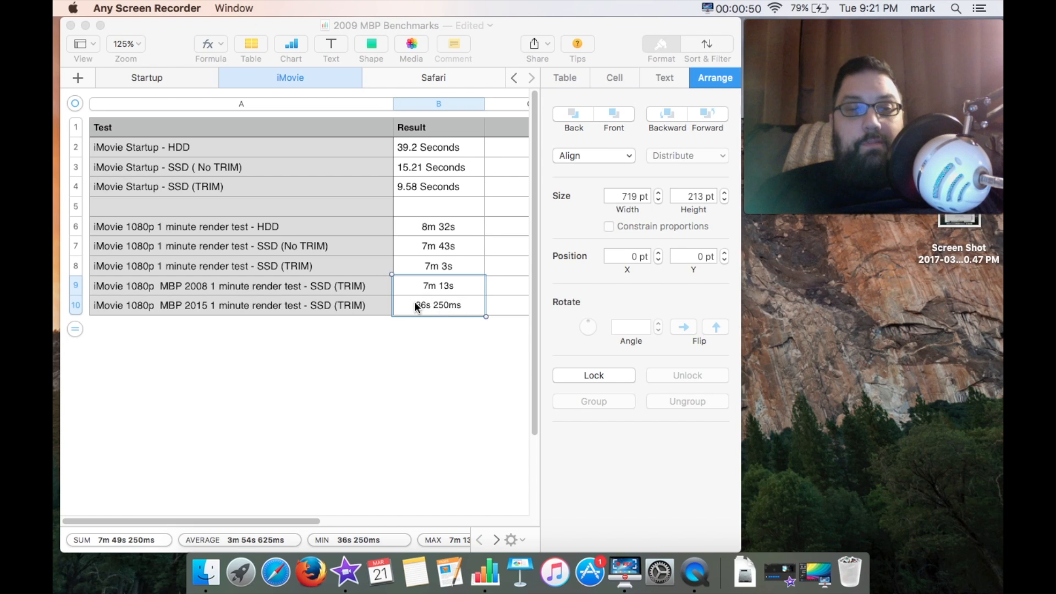
pyautogui.moveTo(449, 235)
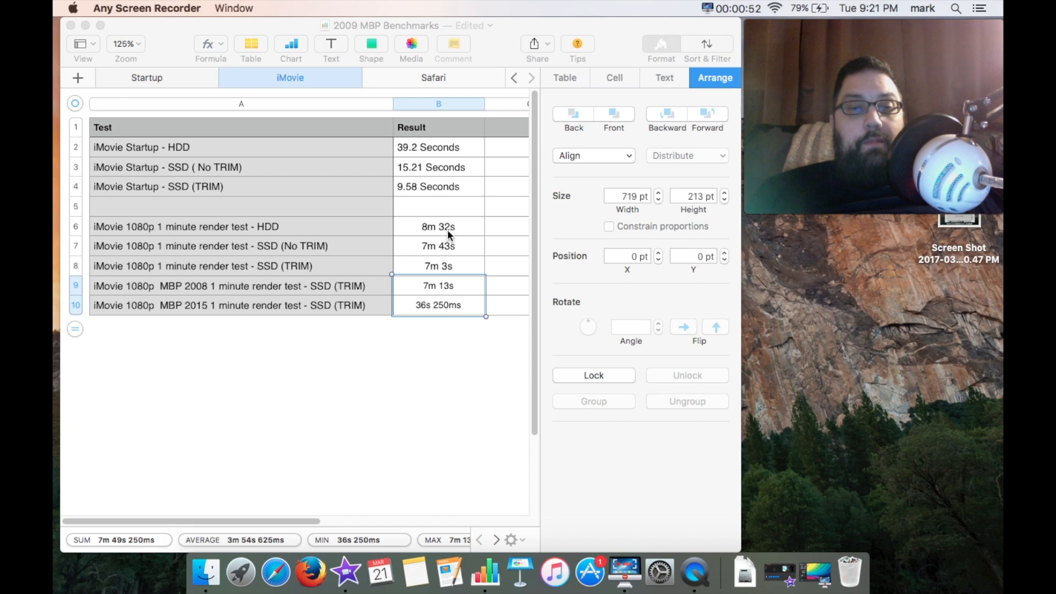
pyautogui.moveTo(450, 316)
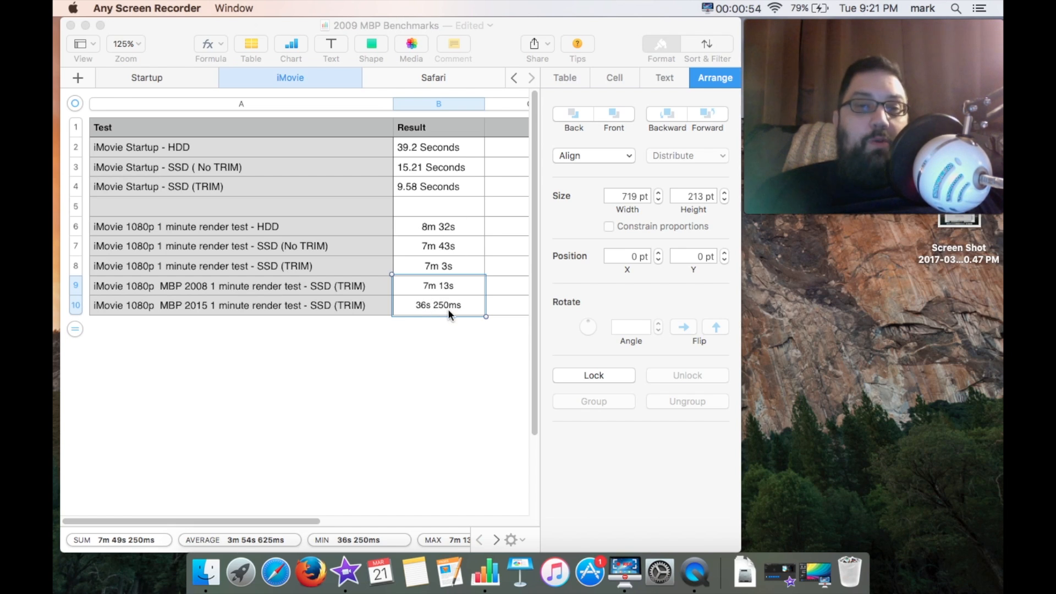
pyautogui.moveTo(463, 283)
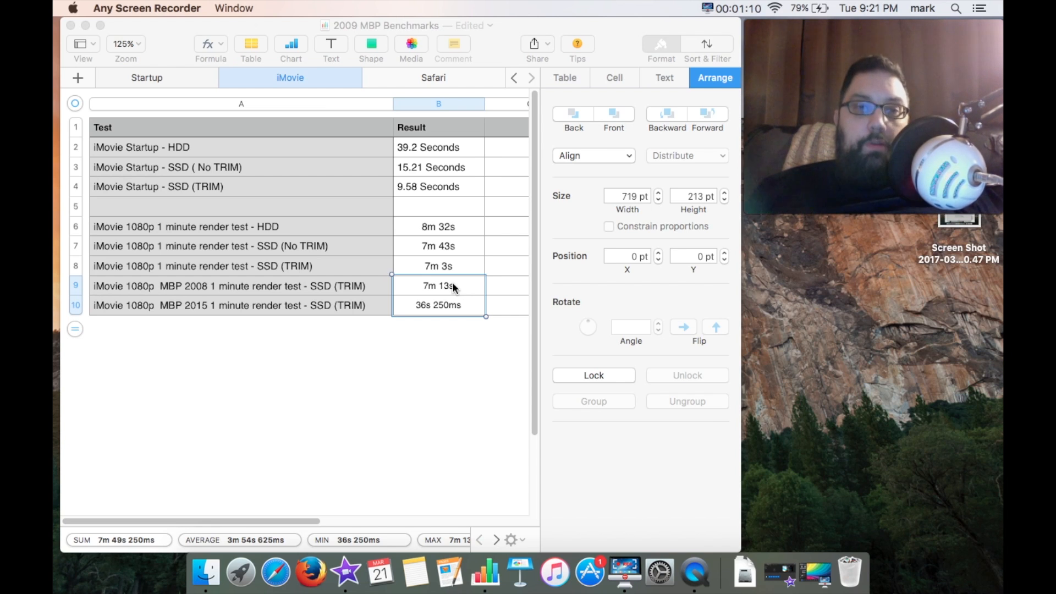
pyautogui.moveTo(461, 226)
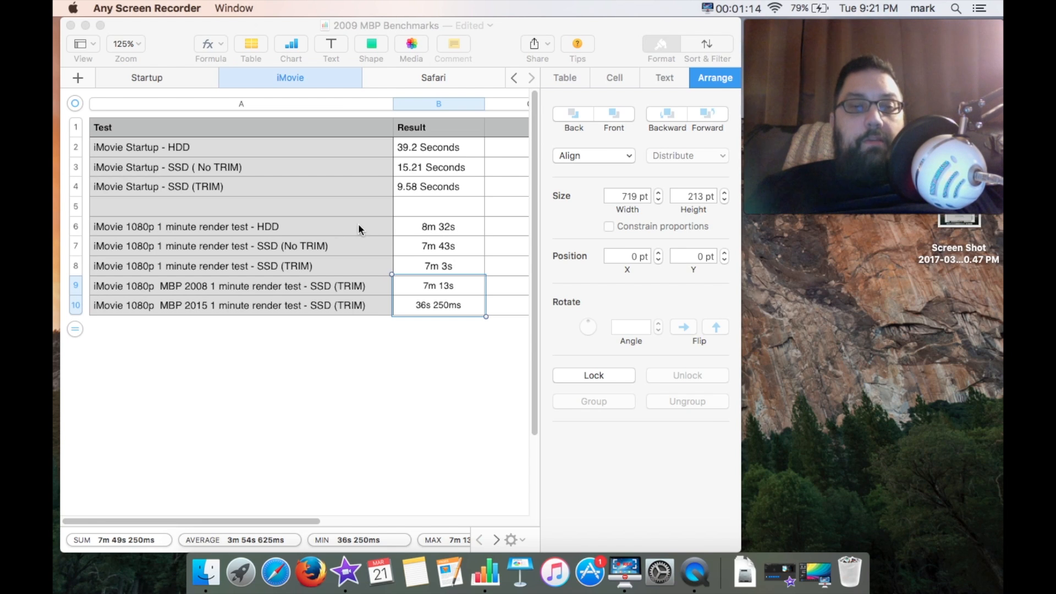
pyautogui.moveTo(458, 232)
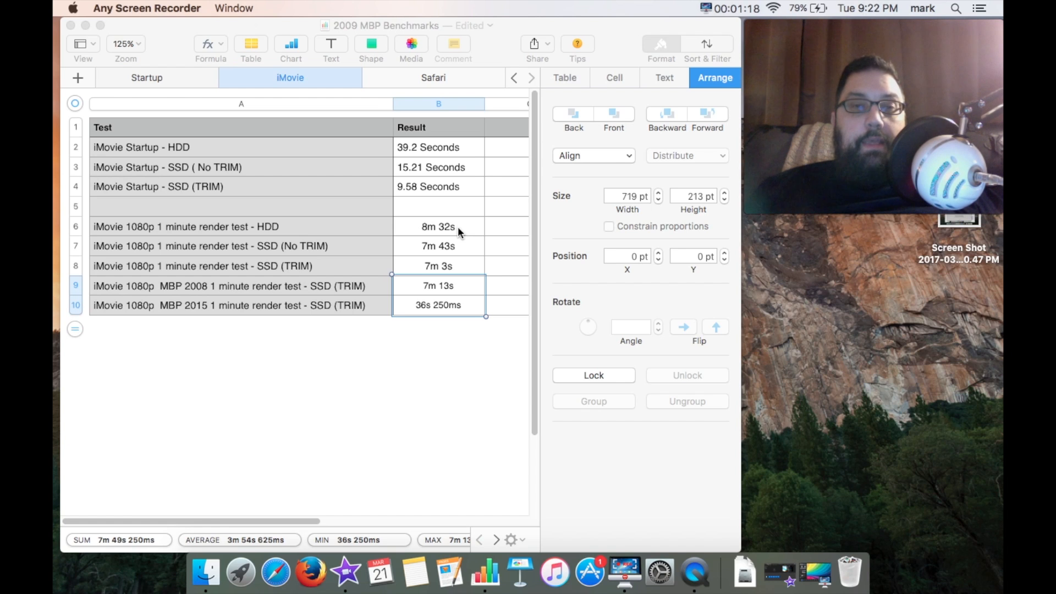
pyautogui.moveTo(439, 231)
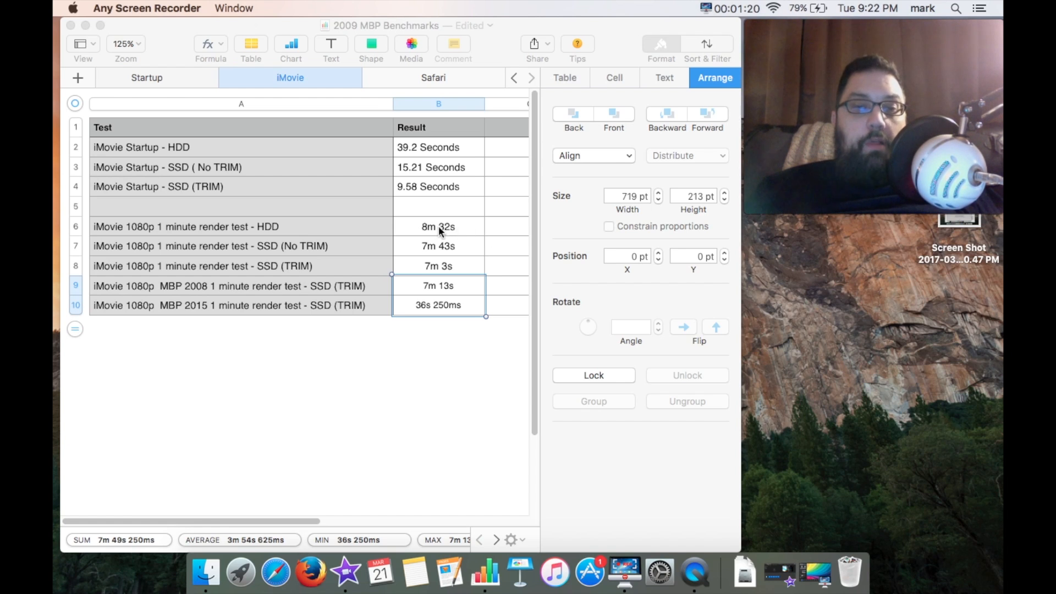
pyautogui.moveTo(370, 319)
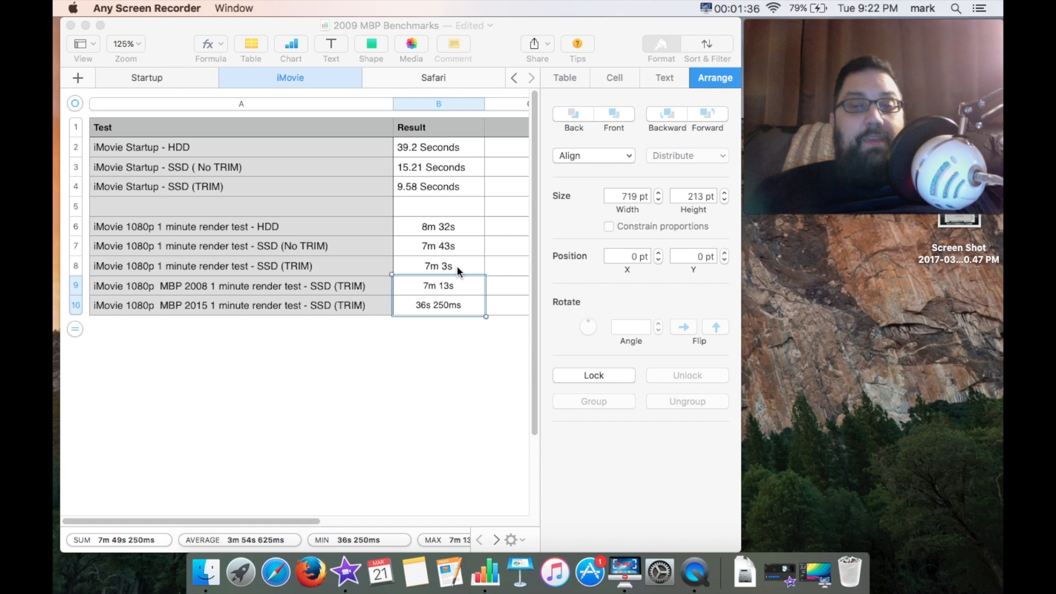
pyautogui.moveTo(454, 340)
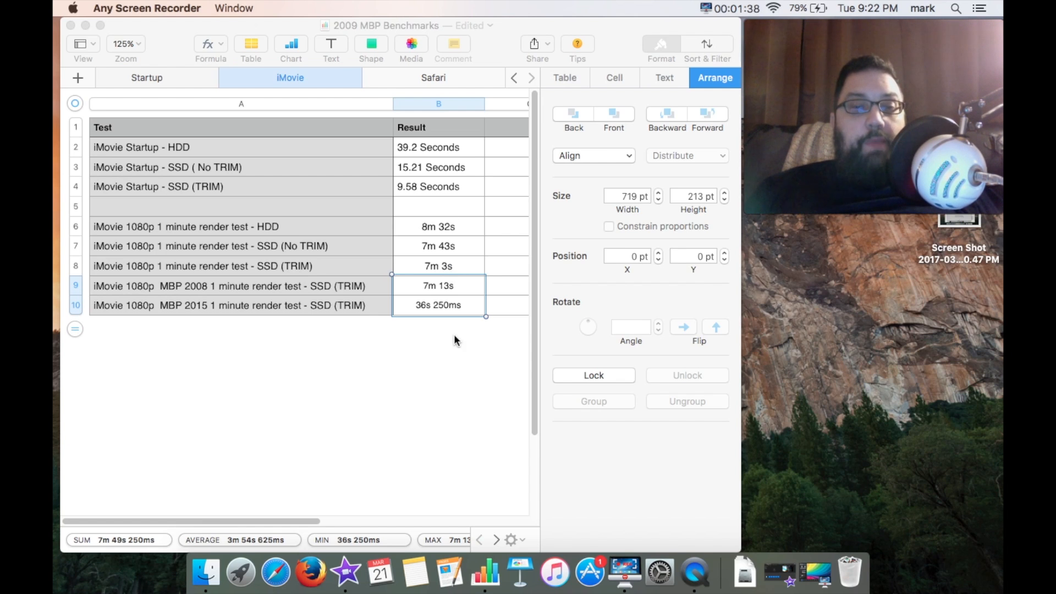
pyautogui.moveTo(455, 295)
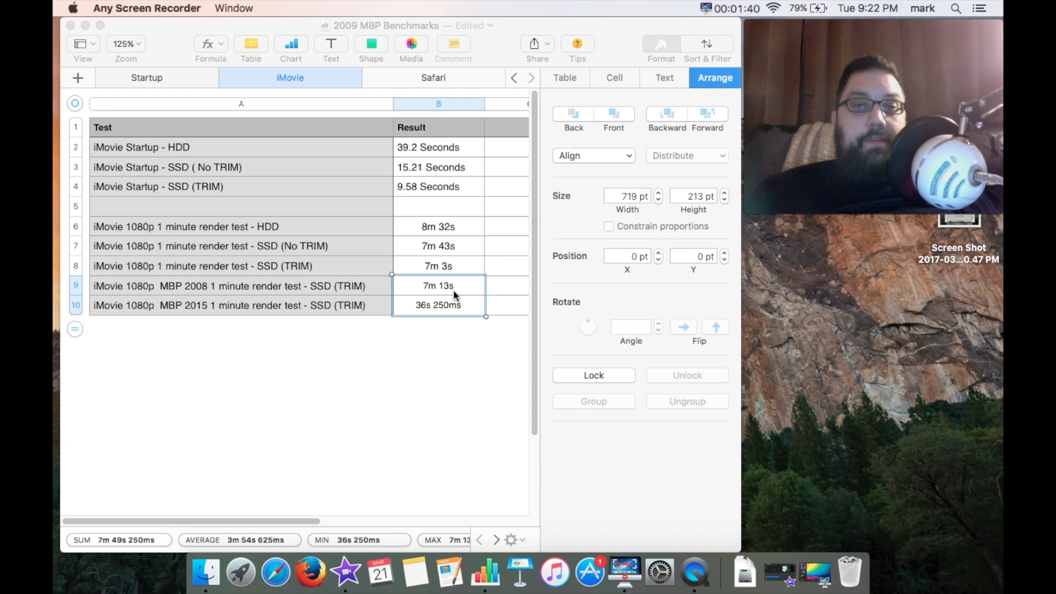